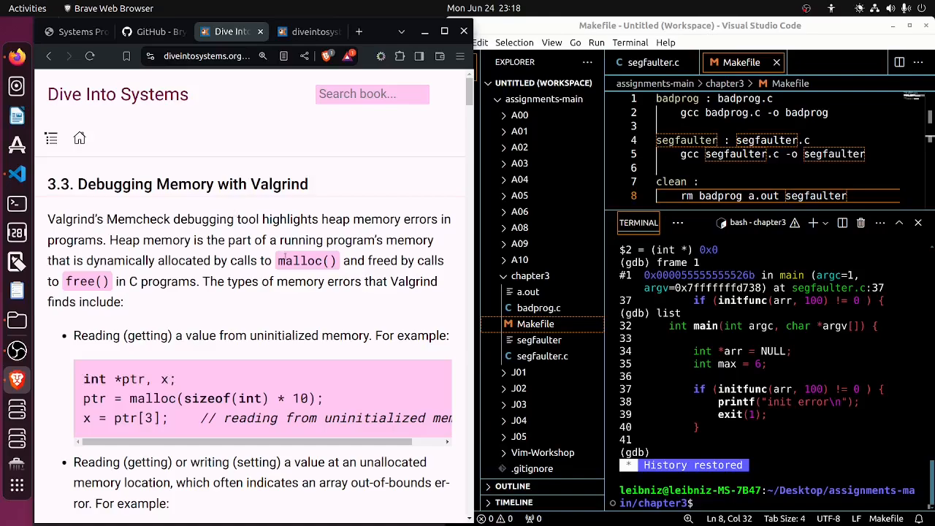
Step: Scroll the valgrind chapter from section 3.3 down to 3.3.2 How to Use Memcheck
{"action": "scroll", "scroll_direction": "down", "scroll_amount": 3}
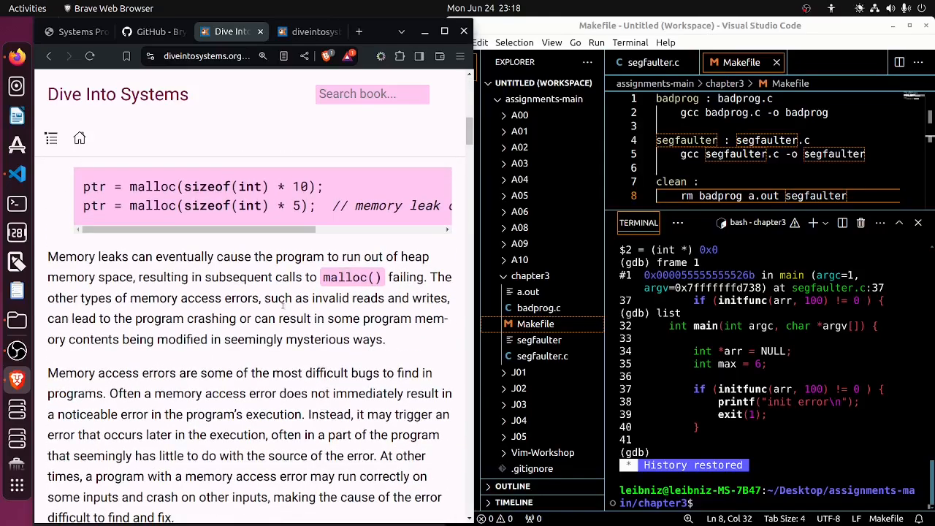
{"action": "scroll", "scroll_direction": "down", "scroll_amount": 3}
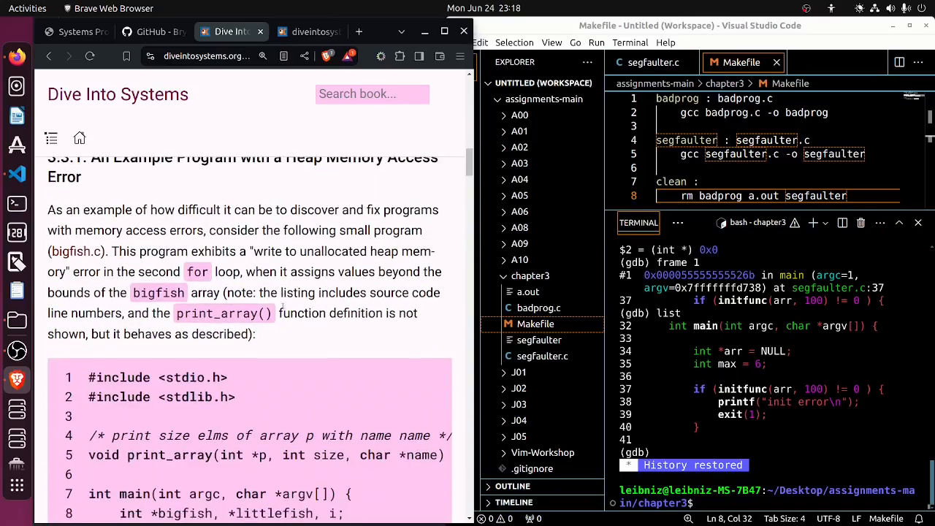
{"action": "scroll", "scroll_direction": "down", "scroll_amount": 3}
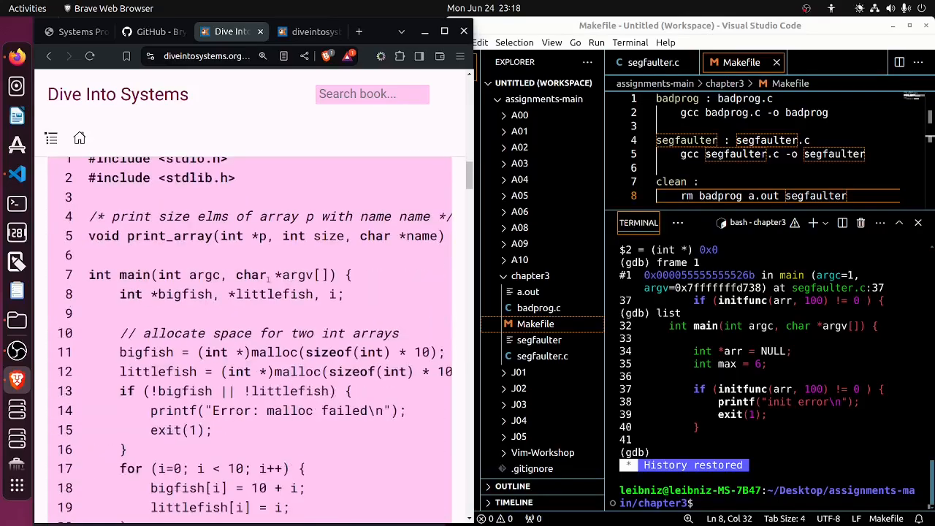
{"action": "scroll", "scroll_direction": "down", "scroll_amount": 3}
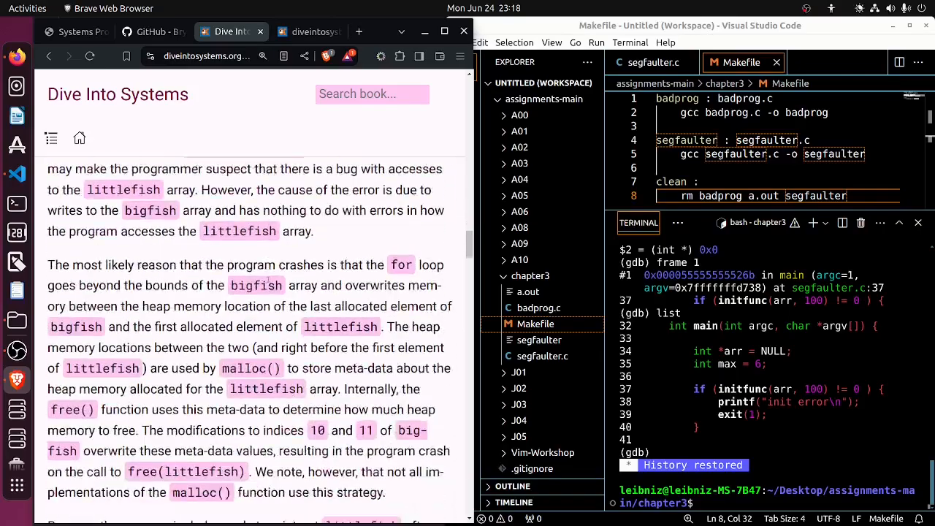
{"action": "scroll", "scroll_direction": "down", "scroll_amount": 3}
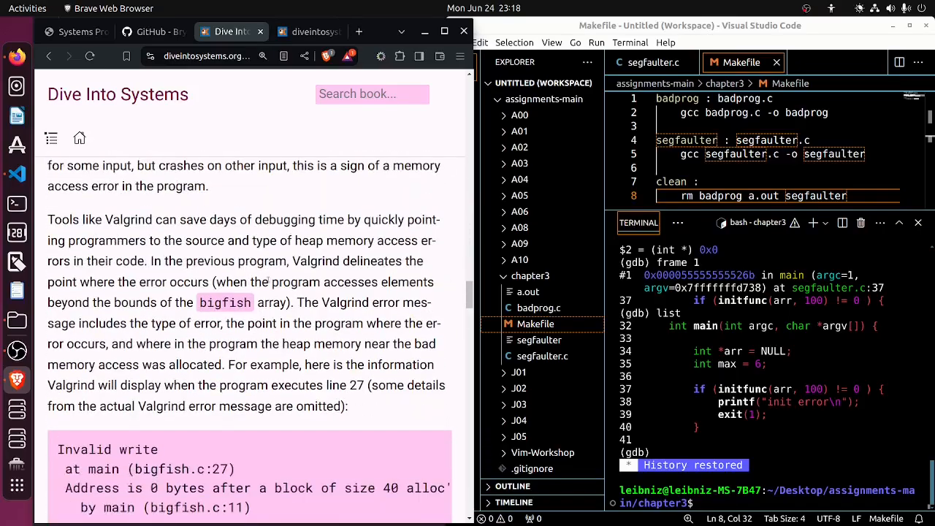
{"action": "scroll", "scroll_direction": "down", "scroll_amount": 3}
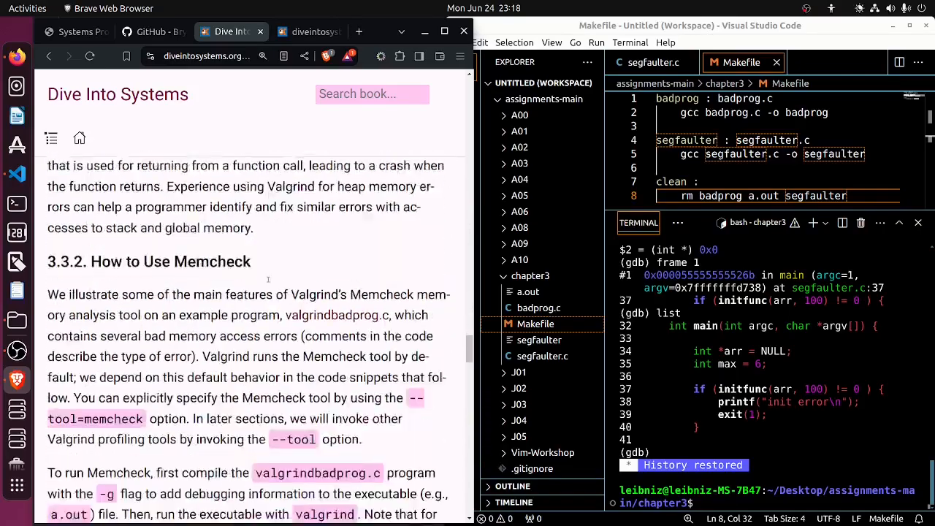
{"action": "scroll", "scroll_direction": "down", "scroll_amount": 3}
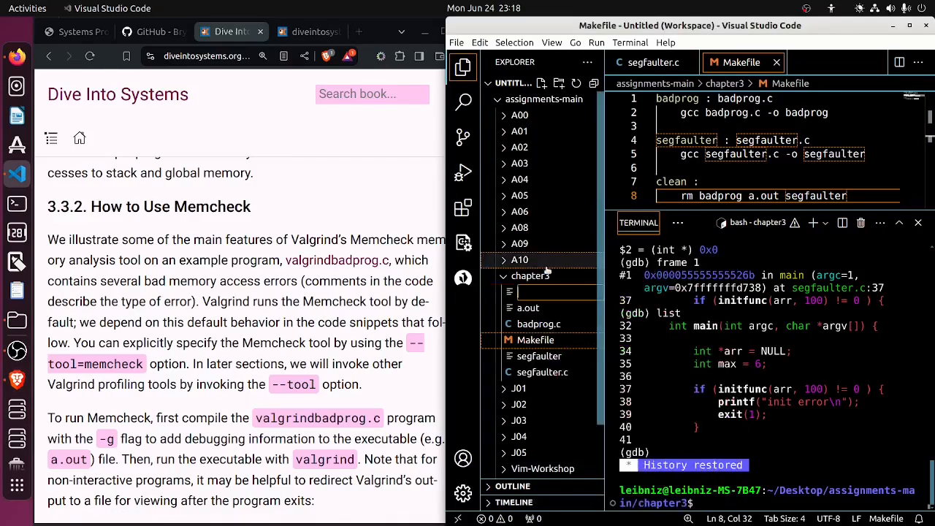
Step: Name the new file valgrindbadprog.c and add a gcc rule building valgrindbadprog from it in the Makefile
{"action": "type", "text": "valgrindbadprog"}
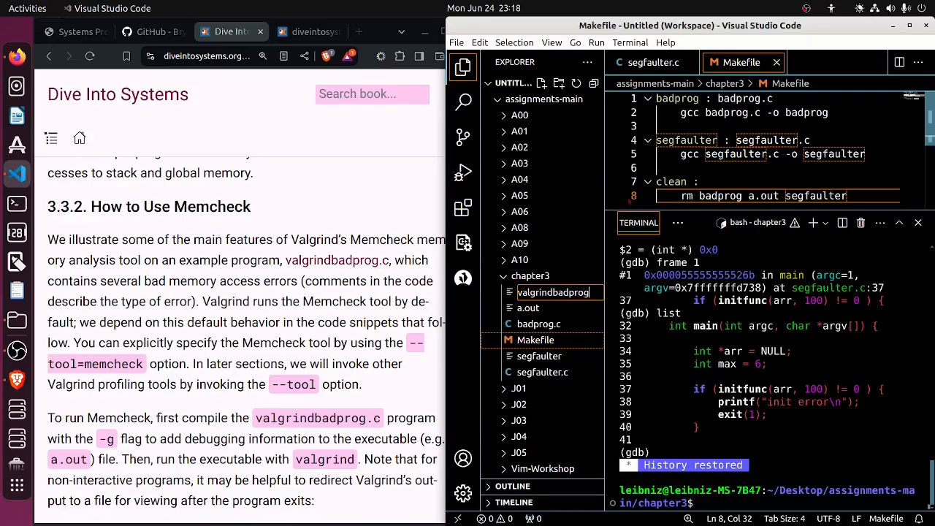
{"action": "double_click", "coordinate": [552, 293]}
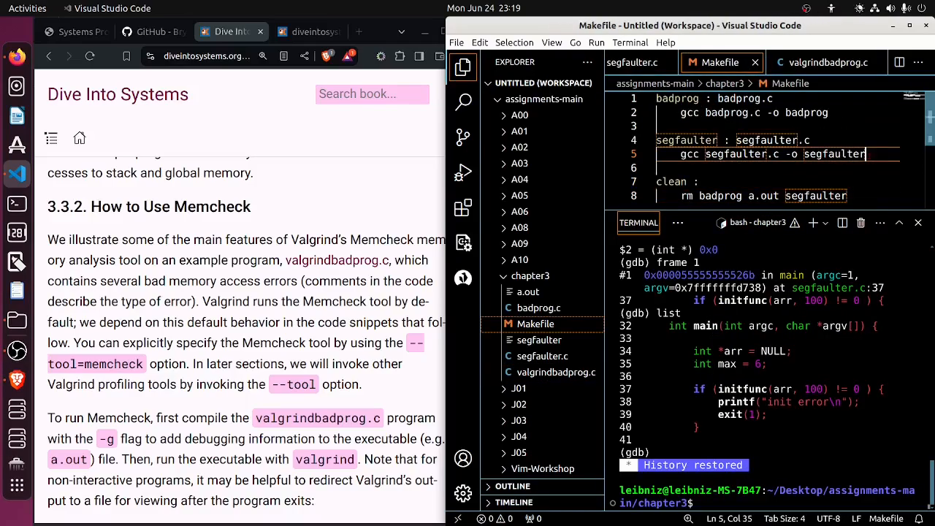
{"action": "type", "text": "bval"}
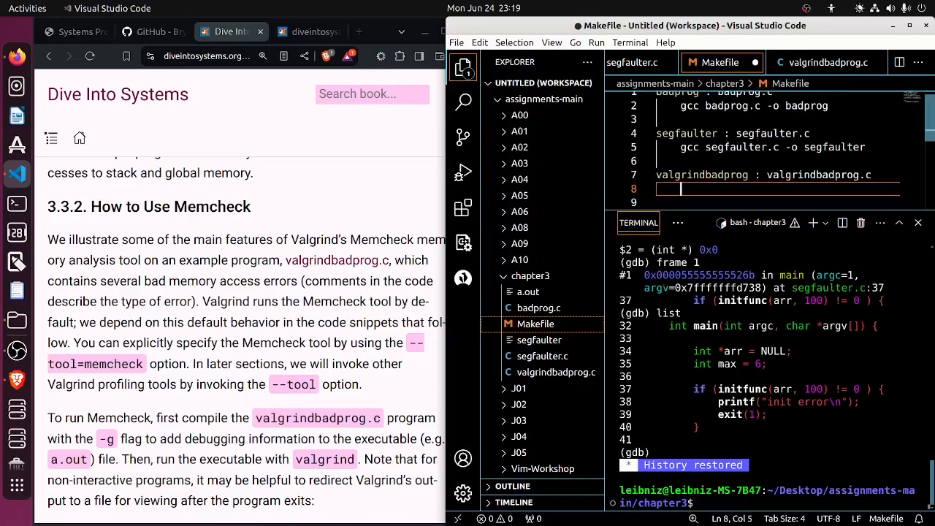
{"action": "type", "text": "gcc valgrindbadprog"}
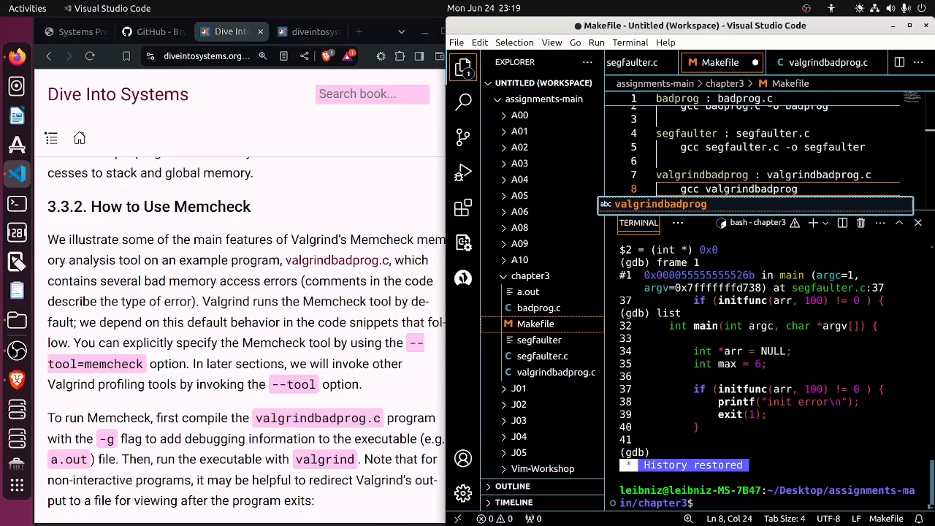
{"action": "type", "text": "-o valgrindbadprog"}
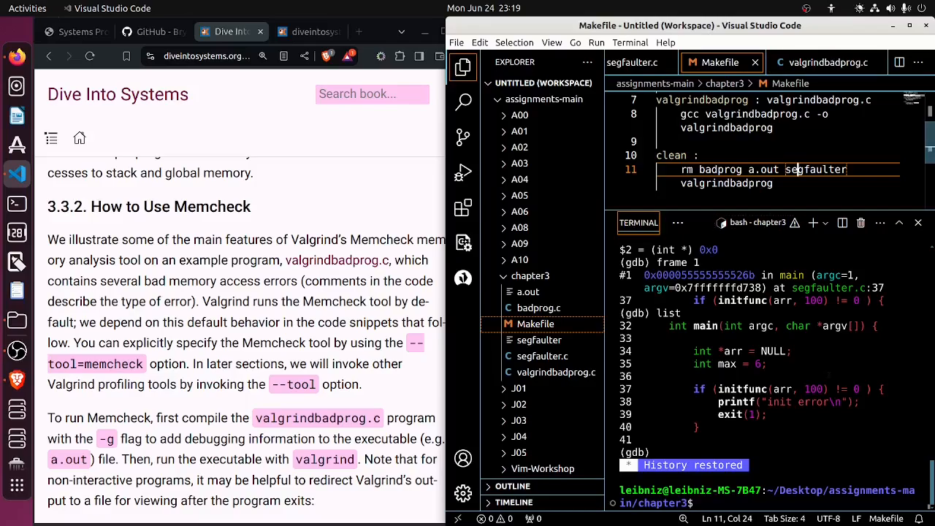
Step: Run clear, make clean and make valgrindbadprog, then ./valgrindbadprog until it aborts on a double free
{"action": "type", "text": "clea"}
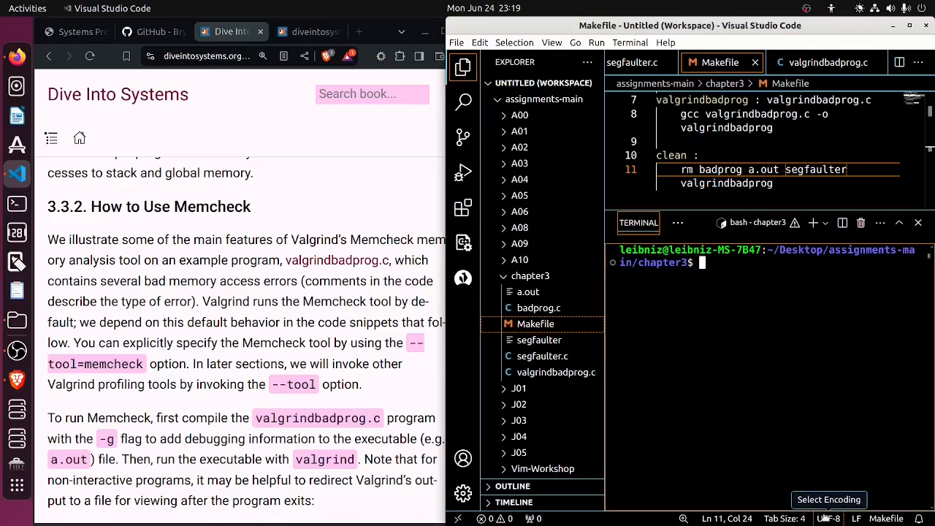
{"action": "type", "text": "make"}
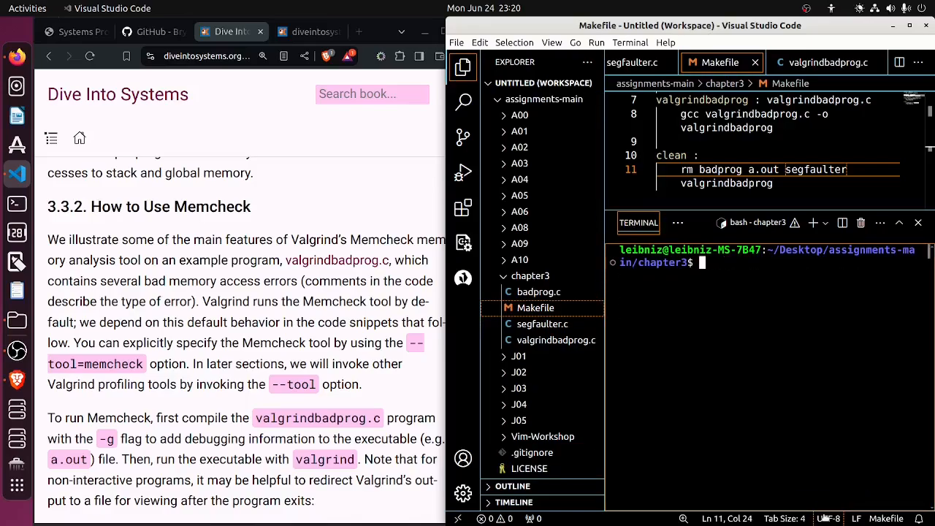
{"action": "type", "text": "make valgrindbadprog"}
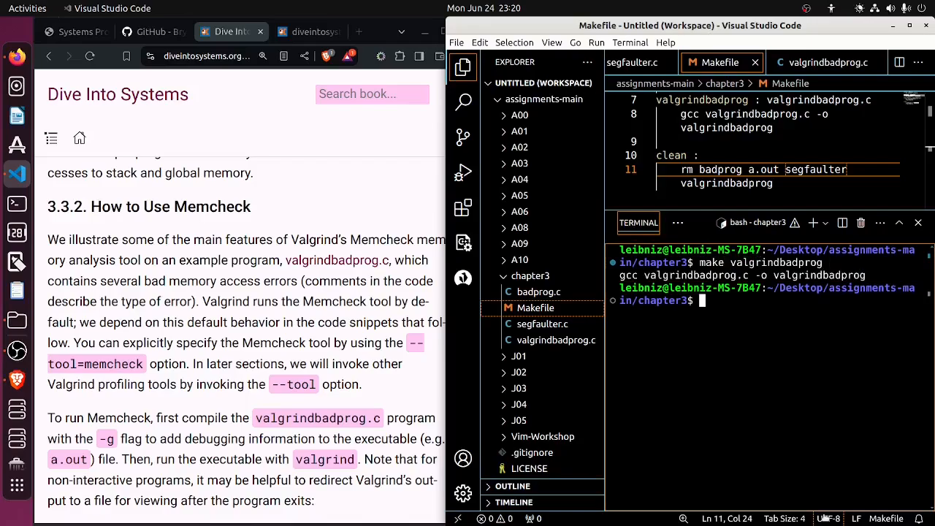
{"action": "type", "text": "./"}
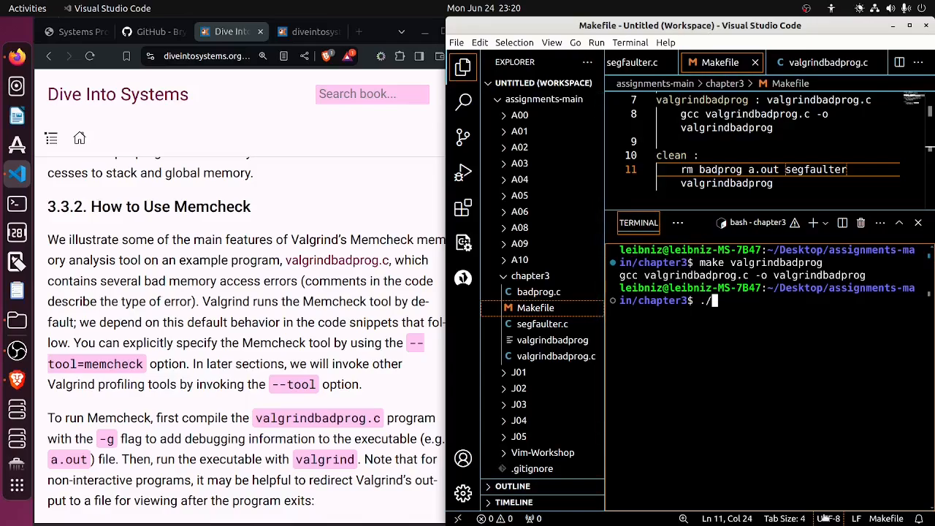
{"action": "type", "text": "valgrindbadprog"}
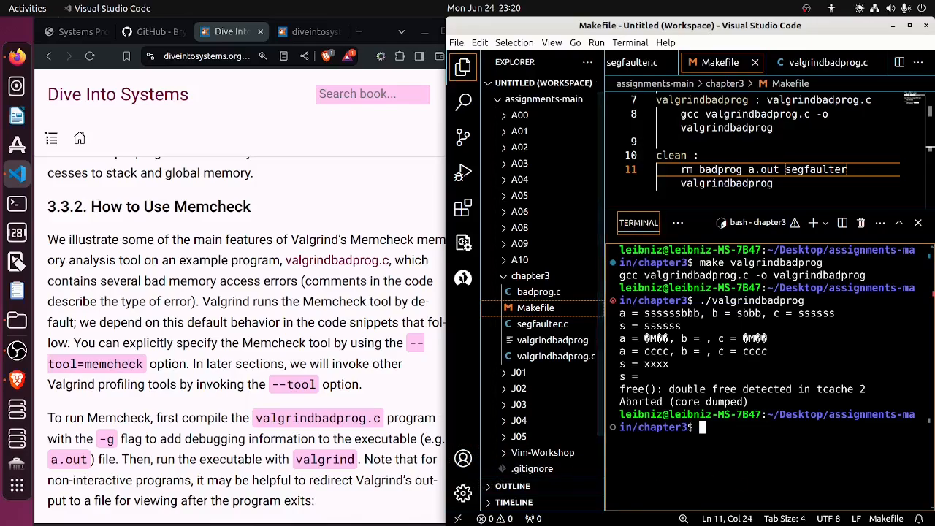
{"action": "scroll", "scroll_direction": "down", "scroll_amount": 3}
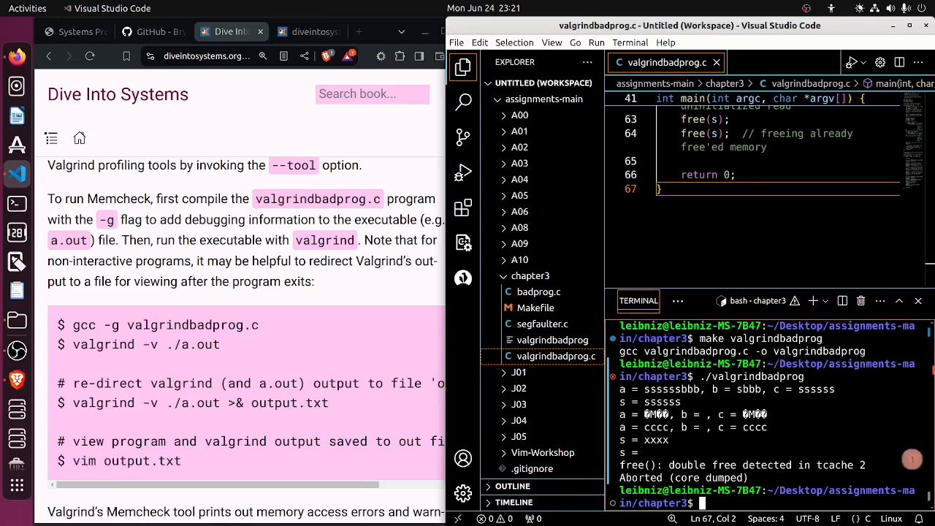
Step: Compile valgrindbadprog.c with gcc -g into a.out and run it under valgrind -v
{"action": "type", "text": "gcc"}
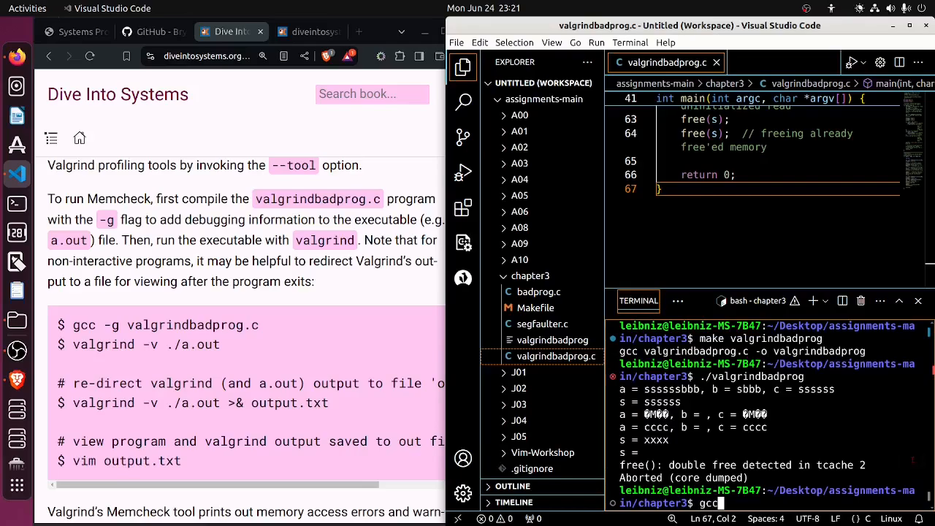
{"action": "type", "text": "-g"}
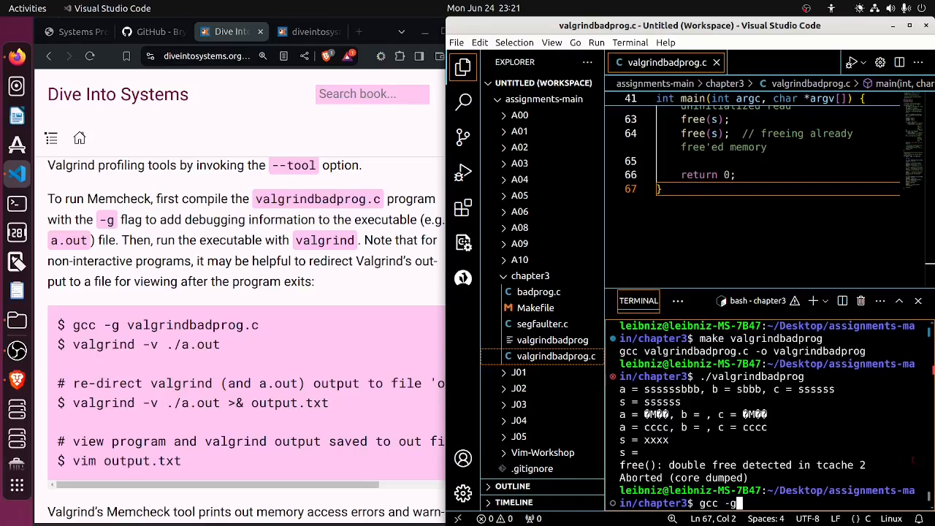
{"action": "type", "text": "valgrindbadprog.c"}
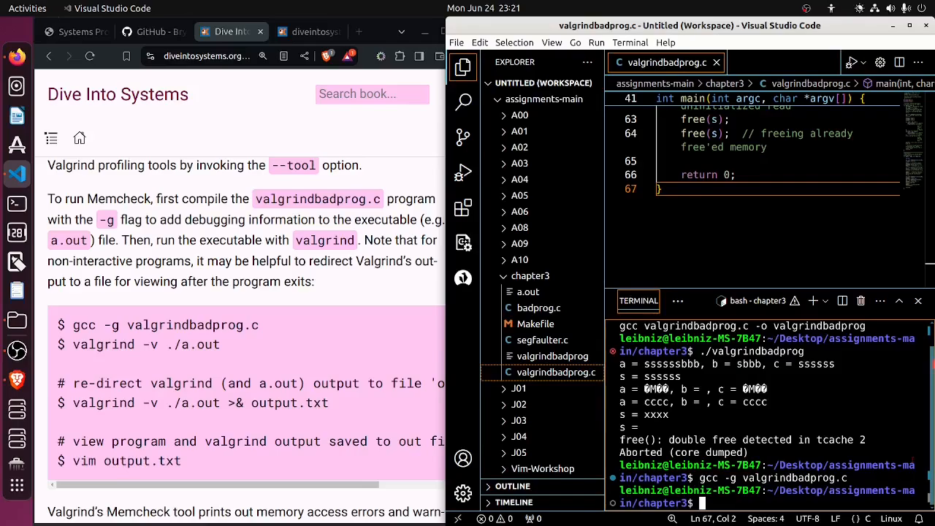
{"action": "type", "text": "val"}
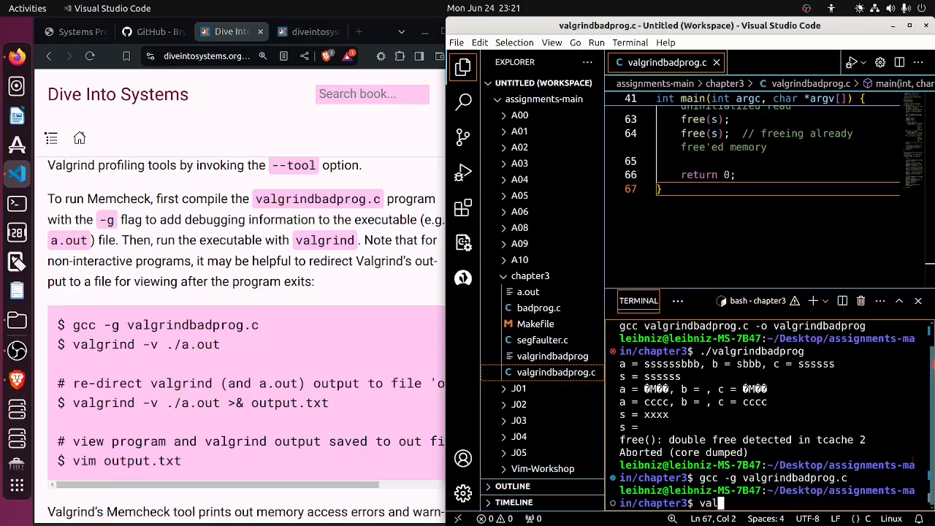
{"action": "type", "text": "grind -v"}
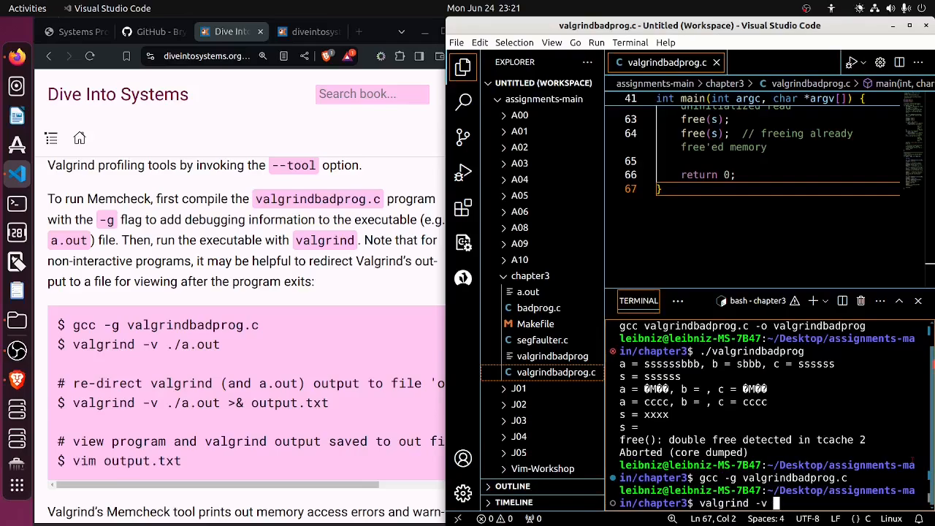
{"action": "key", "text": "Return"}
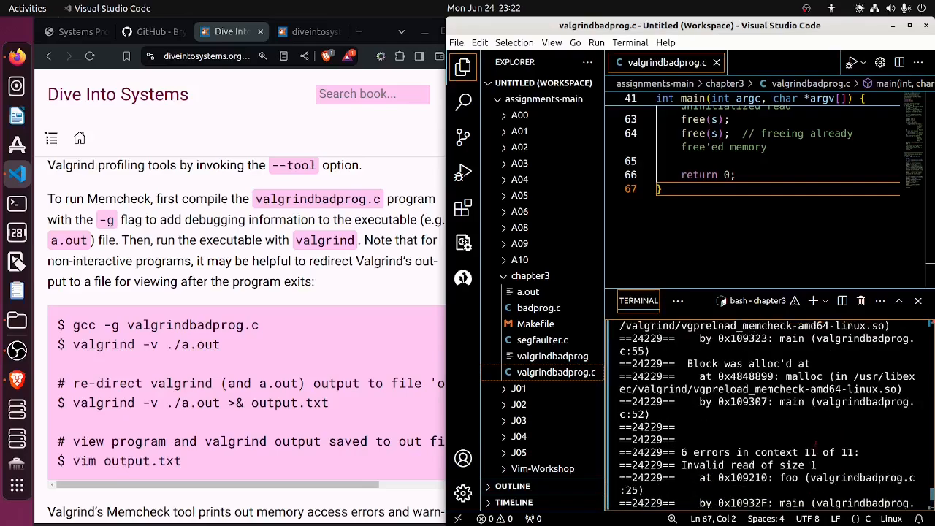
Step: Scroll the terminal's valgrind report down to the ERROR SUMMARY of 24 errors from 11 contexts
{"action": "scroll", "scroll_direction": "down", "scroll_amount": 3}
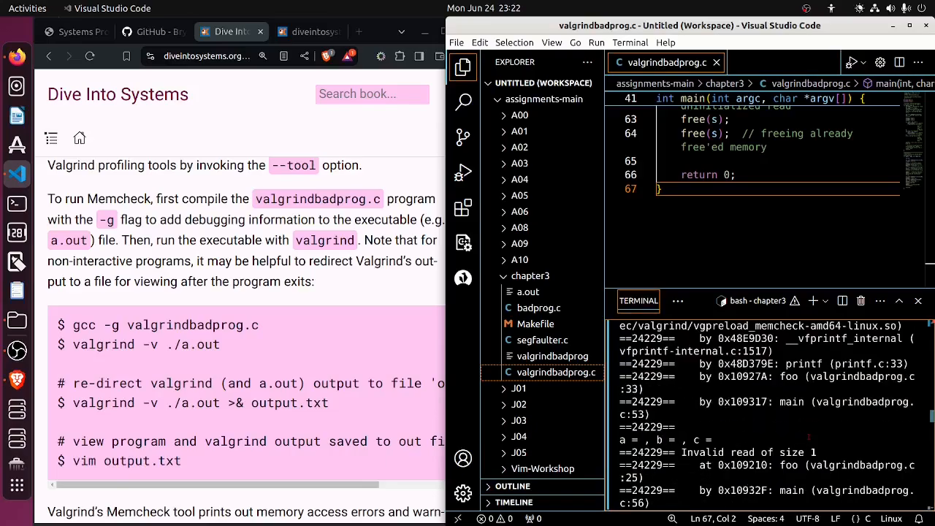
{"action": "scroll", "scroll_direction": "down", "scroll_amount": 3}
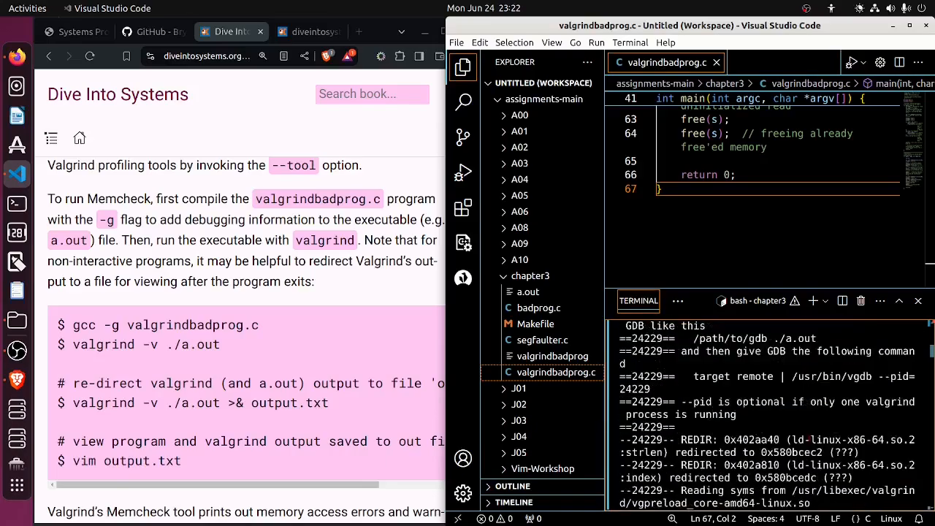
{"action": "scroll", "scroll_direction": "down", "scroll_amount": 3}
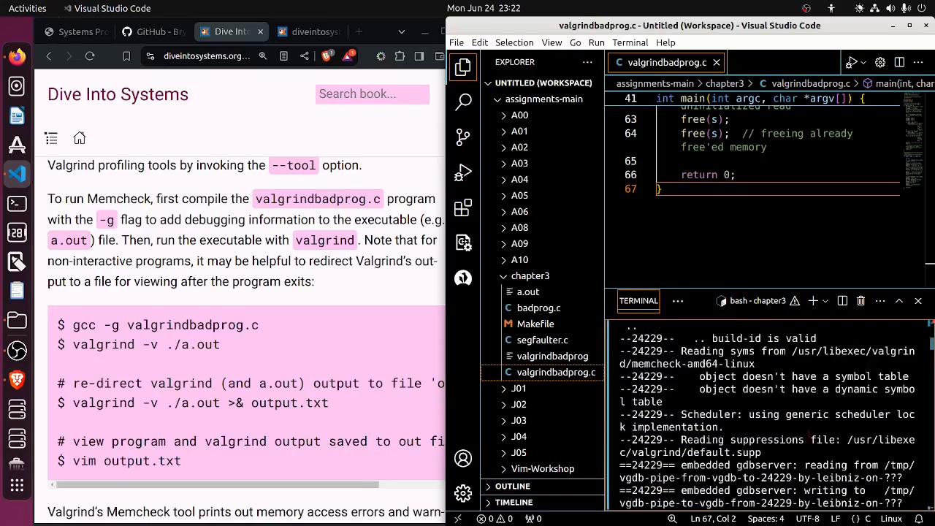
{"action": "scroll", "scroll_direction": "down", "scroll_amount": 3}
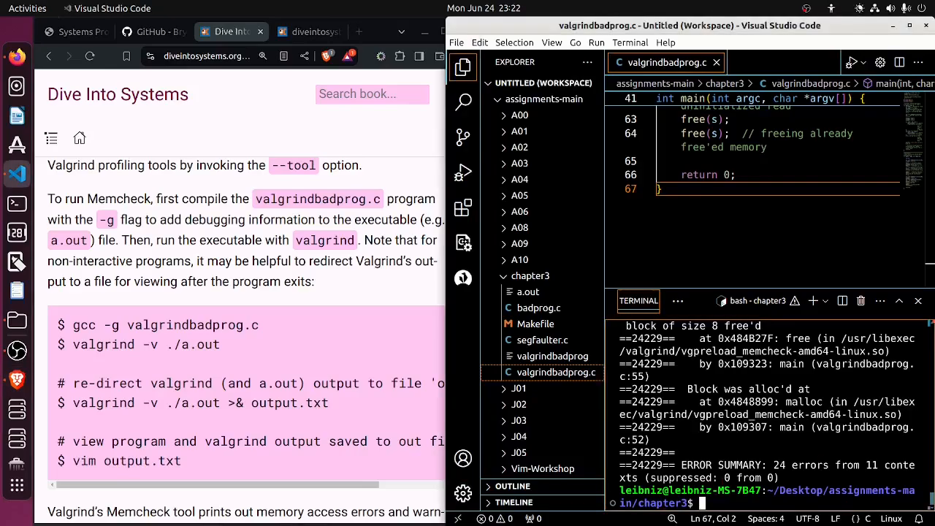
Step: Run valgrind -v ./a.out >& output.txt so the whole report lands in output.txt
{"action": "type", "text": "valgrind"}
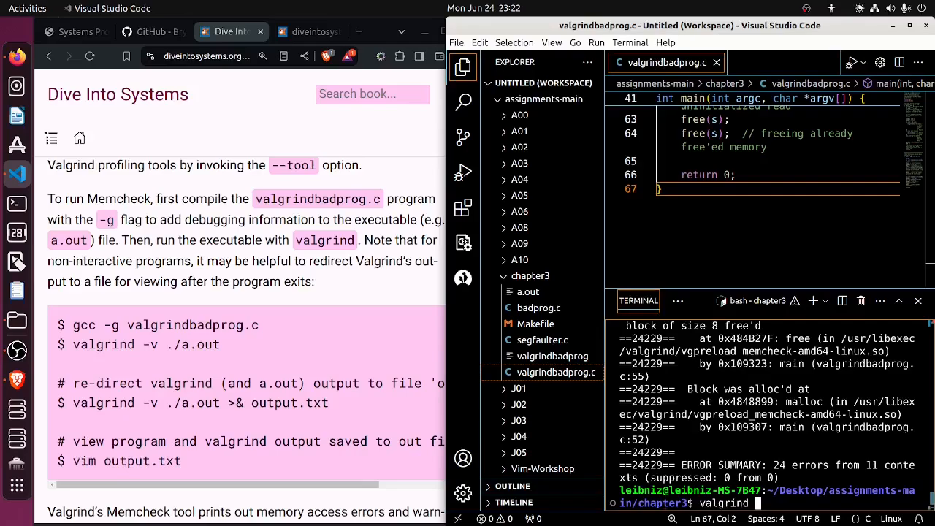
{"action": "type", "text": "-v"}
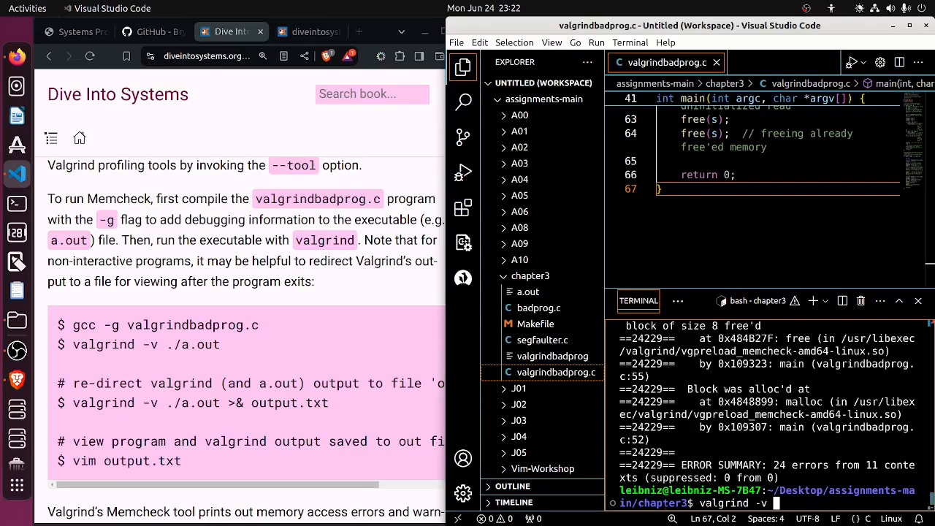
{"action": "type", "text": "./a.out"}
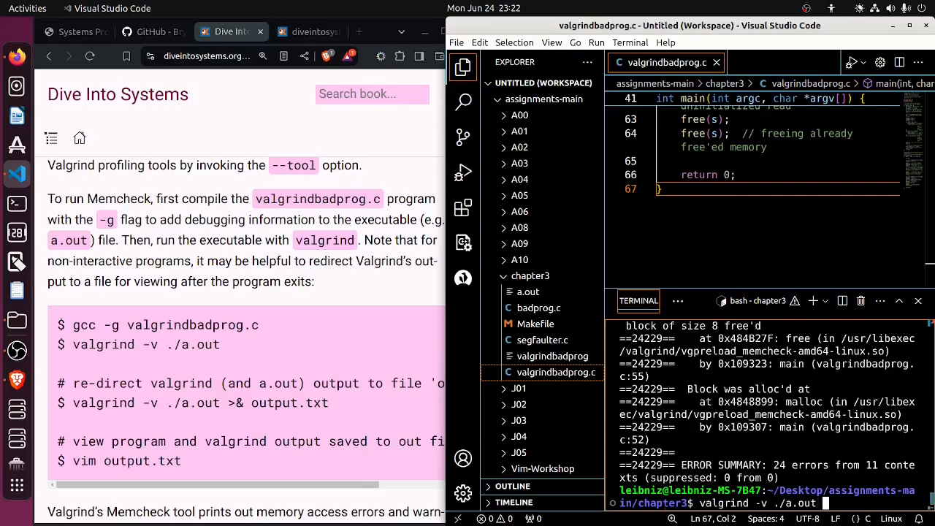
{"action": "type", "text": ">&"}
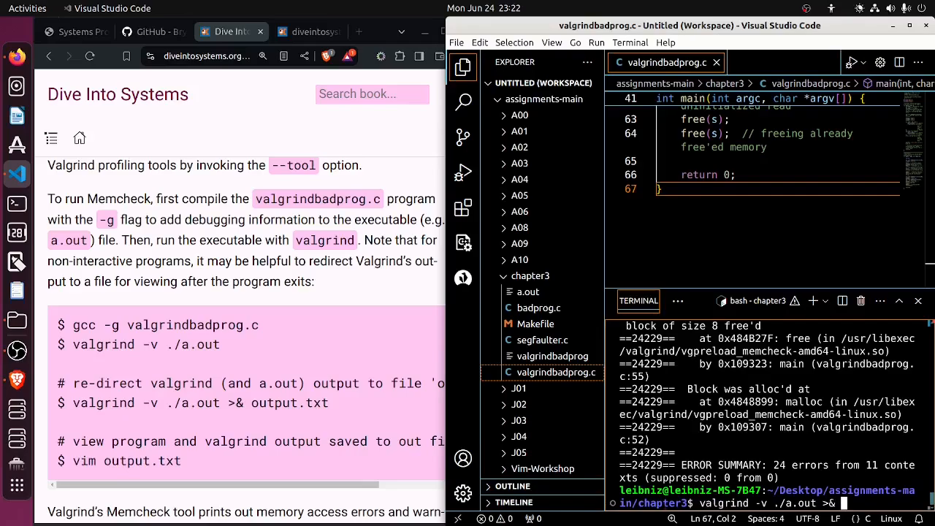
{"action": "type", "text": "output.txt"}
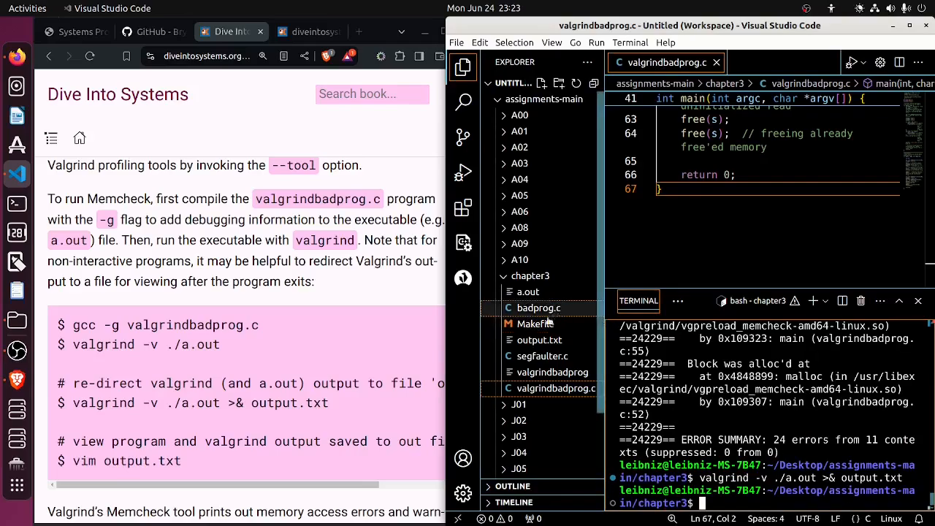
{"action": "mouse_move", "coordinate": [539, 339]}
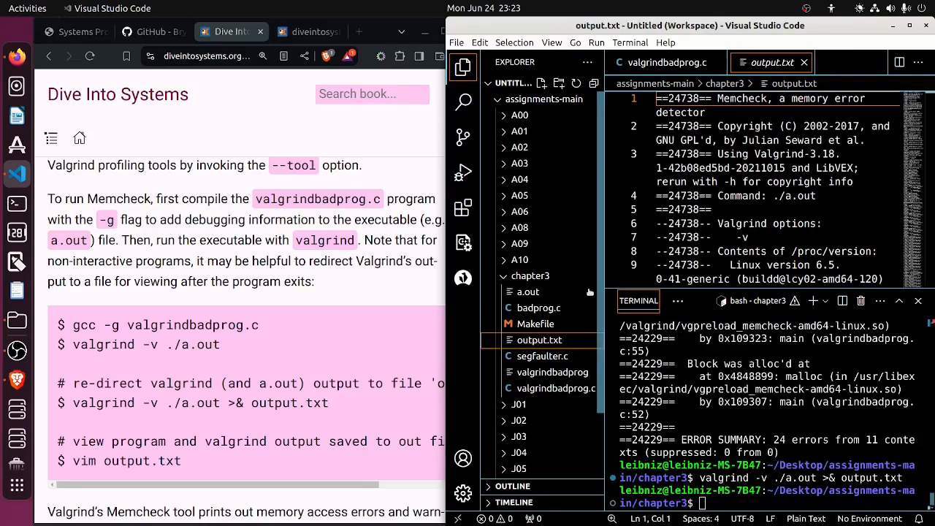
{"action": "mouse_move", "coordinate": [462, 242]}
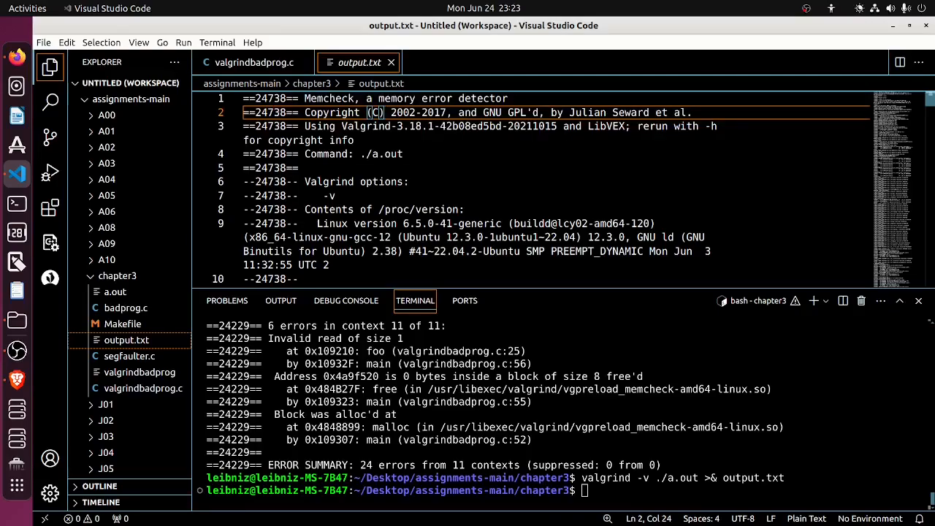
{"action": "left_click_drag", "start_coordinate": [242, 99], "coordinate": [301, 167]}
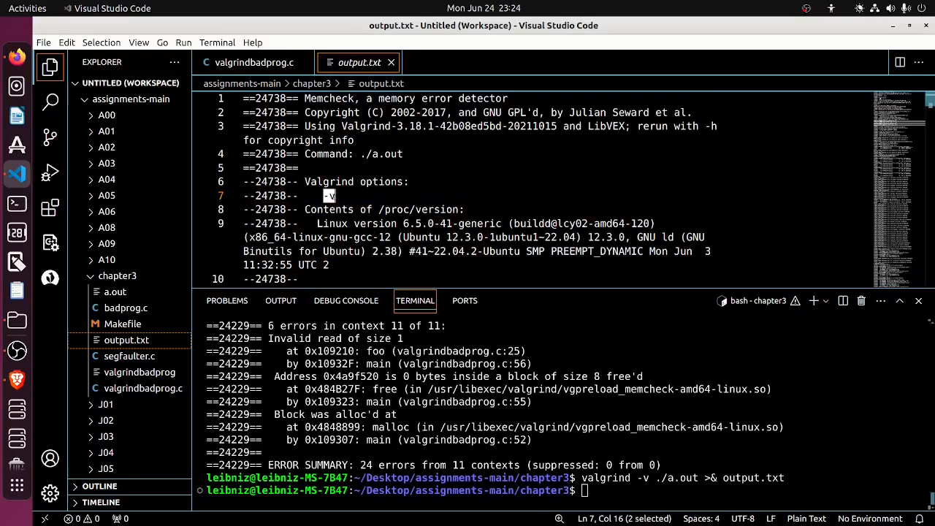
Step: Scroll output.txt down to line 102, the first Invalid write of size 1 error traced to foo at line 18
{"action": "scroll", "scroll_direction": "down", "scroll_amount": 3}
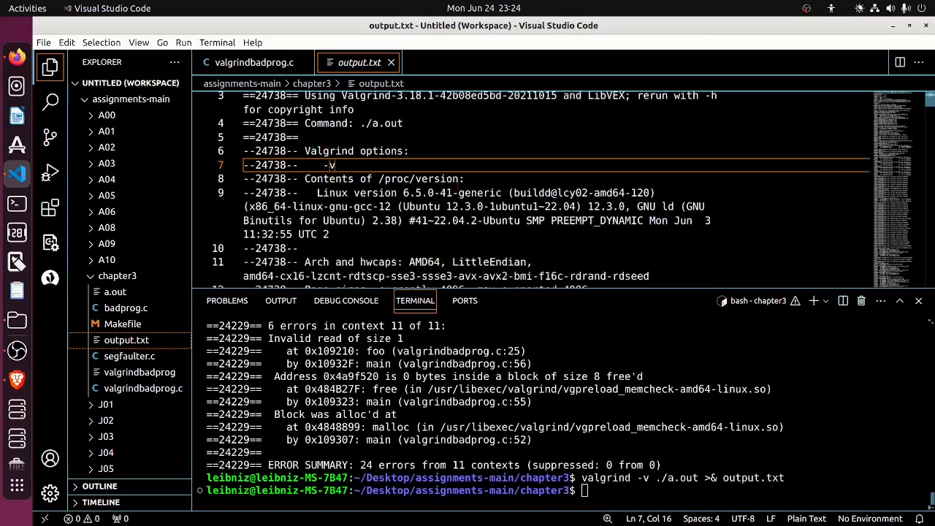
{"action": "scroll", "scroll_direction": "down", "scroll_amount": 3}
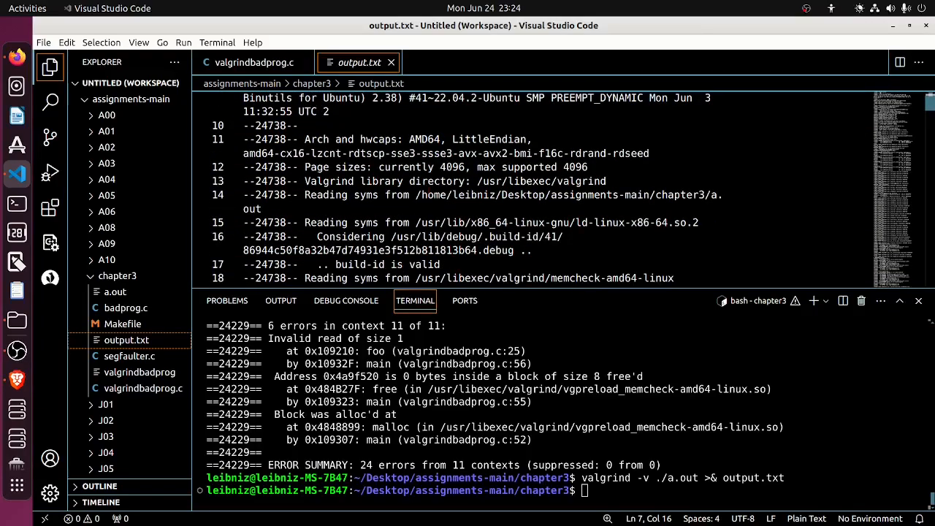
{"action": "scroll", "scroll_direction": "down", "scroll_amount": 3}
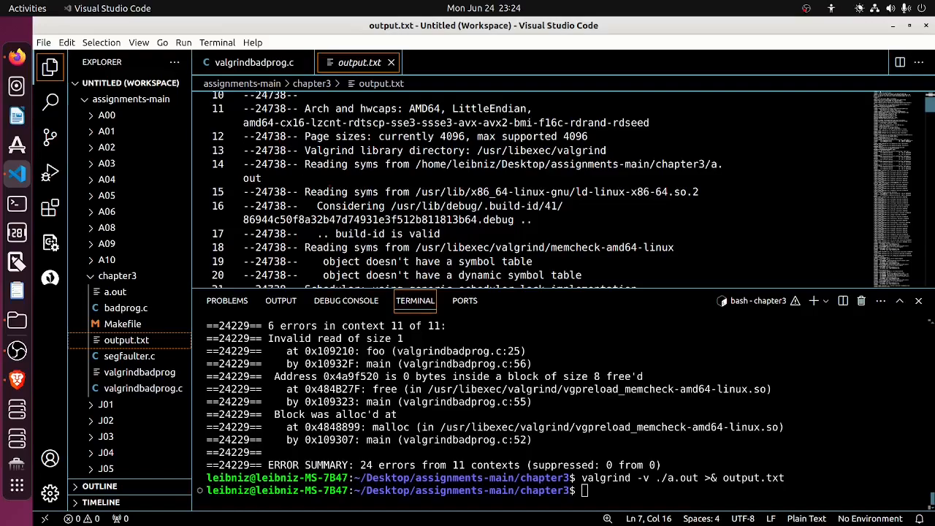
{"action": "scroll", "scroll_direction": "down", "scroll_amount": 3}
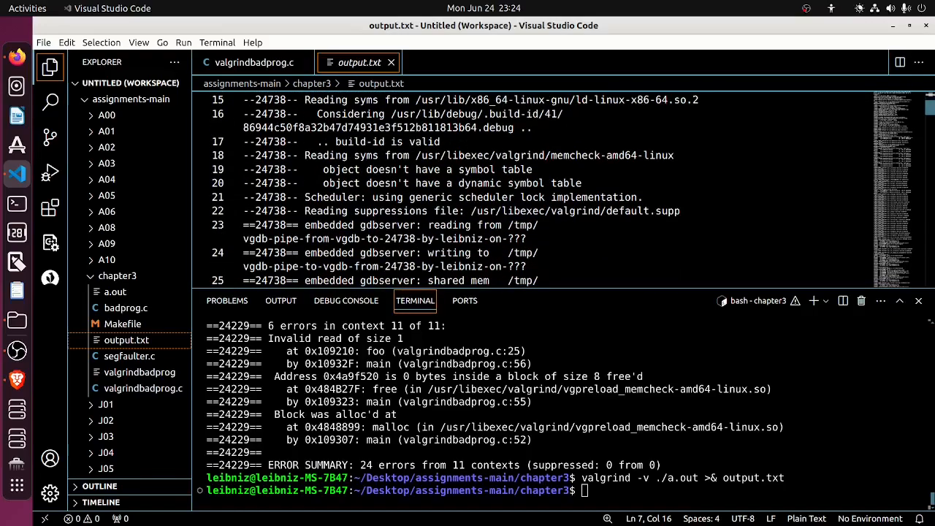
{"action": "scroll", "scroll_direction": "down", "scroll_amount": 3}
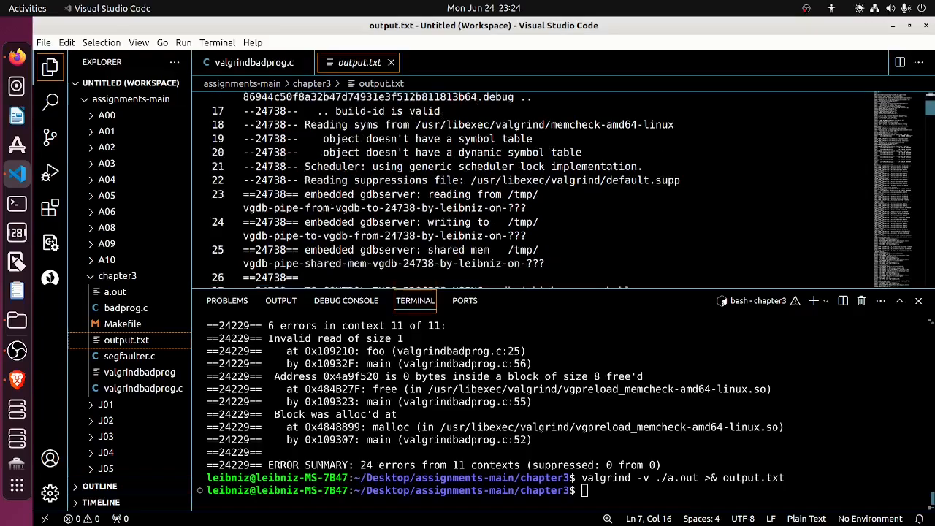
{"action": "scroll", "scroll_direction": "down", "scroll_amount": 3}
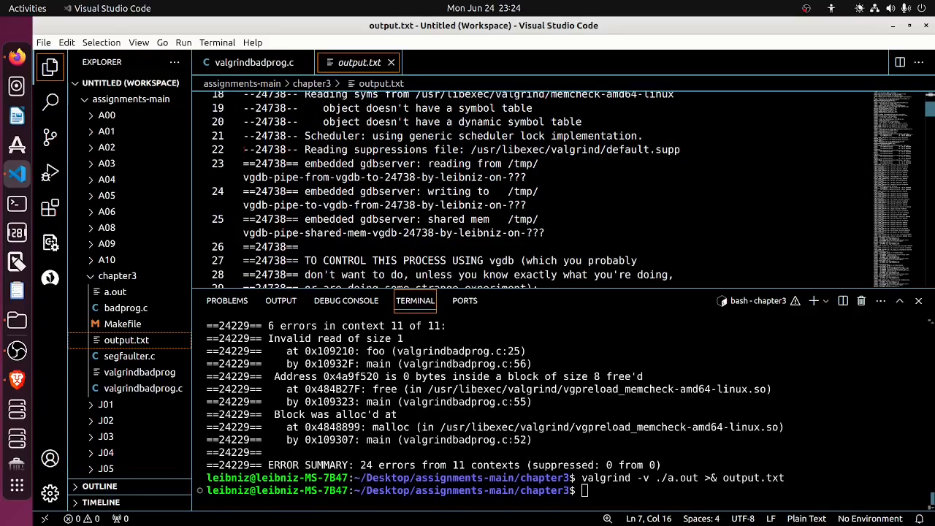
{"action": "scroll", "scroll_direction": "down", "scroll_amount": 3}
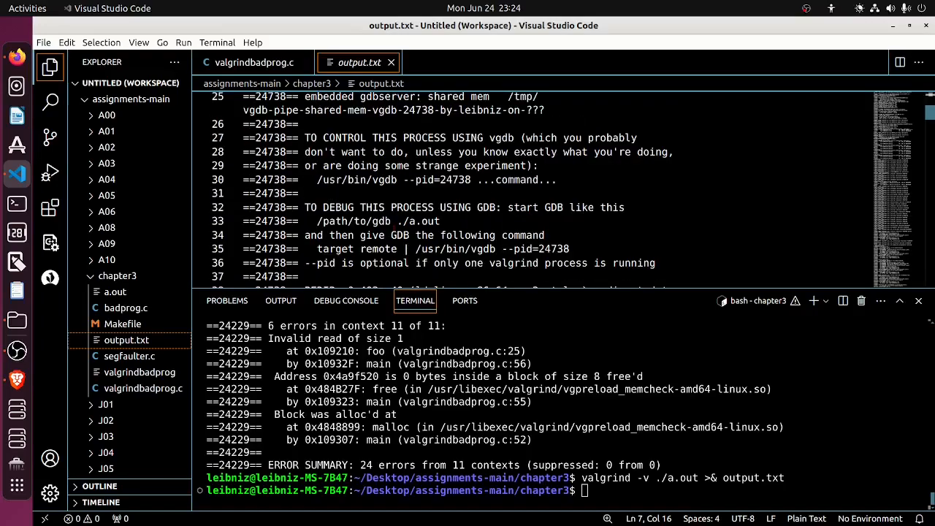
{"action": "scroll", "scroll_direction": "down", "scroll_amount": 3}
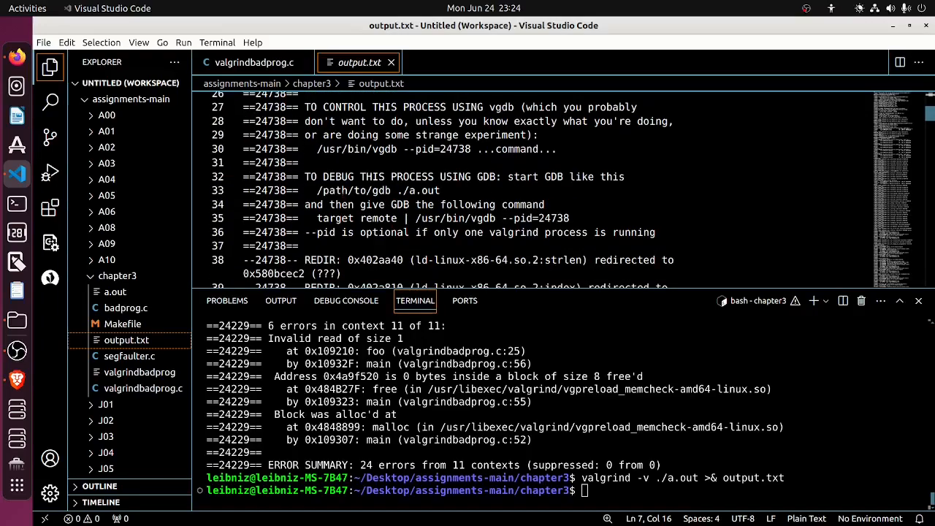
{"action": "scroll", "scroll_direction": "down", "scroll_amount": 3}
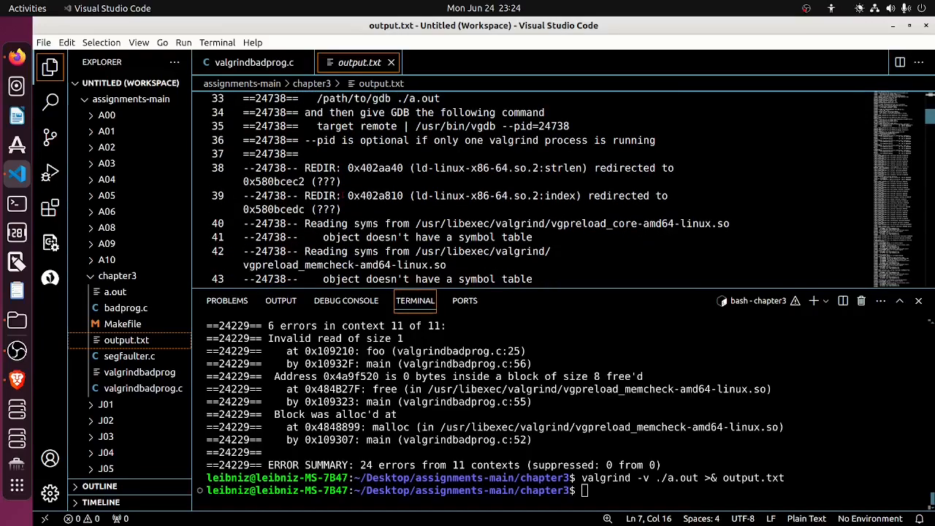
{"action": "scroll", "scroll_direction": "down", "scroll_amount": 3}
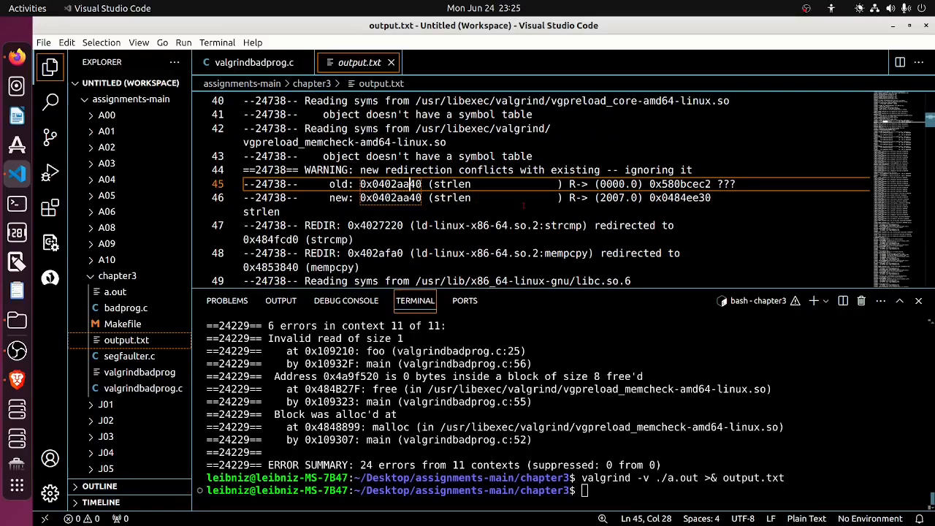
{"action": "scroll", "scroll_direction": "down", "scroll_amount": 3}
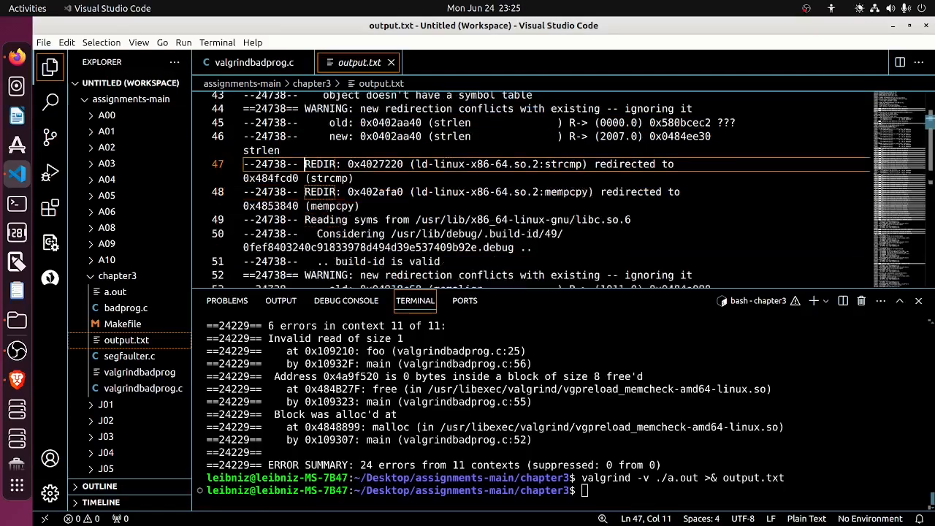
{"action": "scroll", "scroll_direction": "down", "scroll_amount": 3}
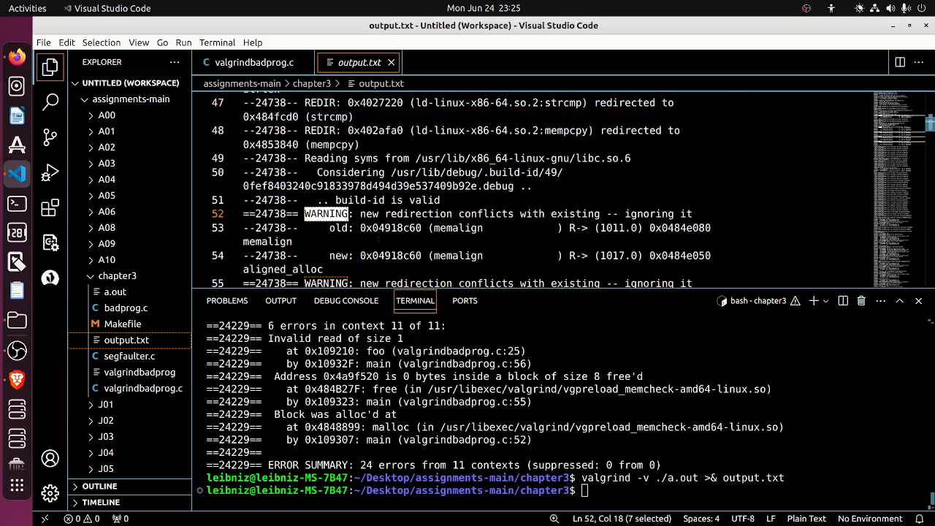
{"action": "scroll", "scroll_direction": "down", "scroll_amount": 3}
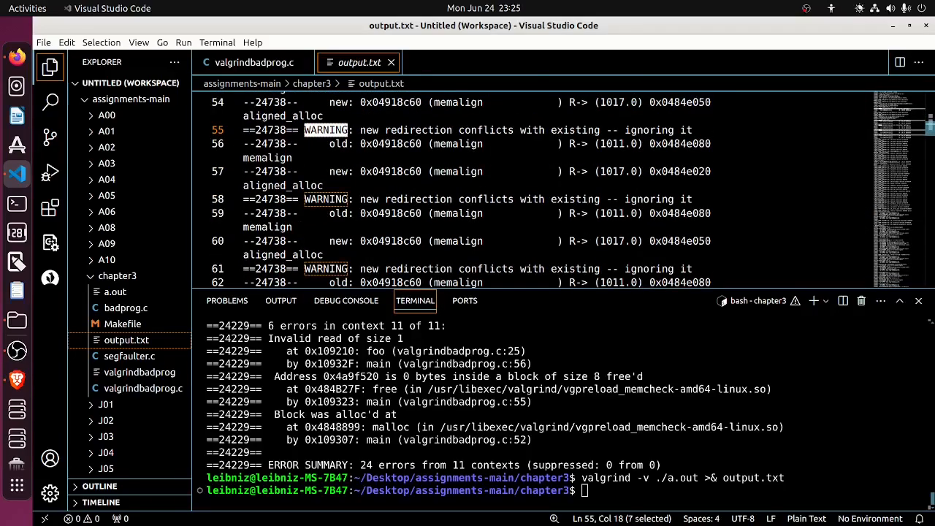
{"action": "scroll", "scroll_direction": "down", "scroll_amount": 3}
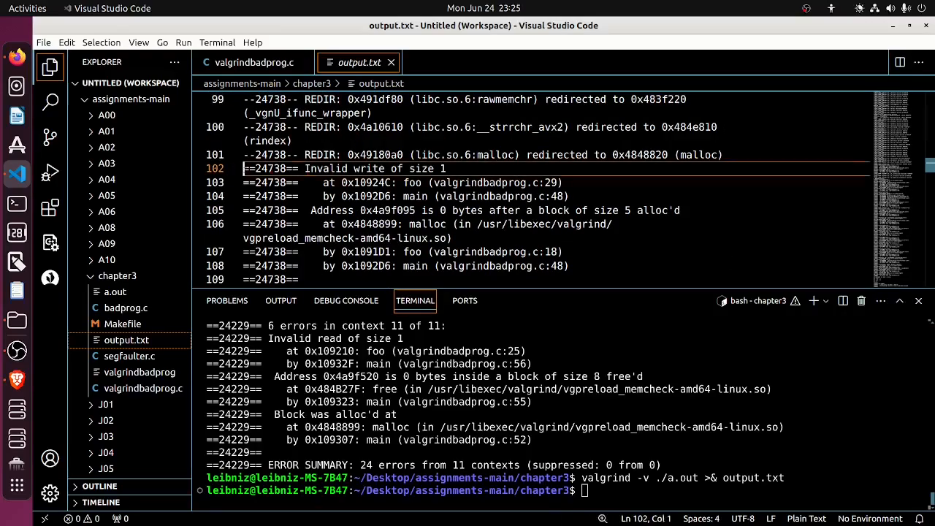
{"action": "left_click_drag", "start_coordinate": [243, 169], "coordinate": [445, 170]}
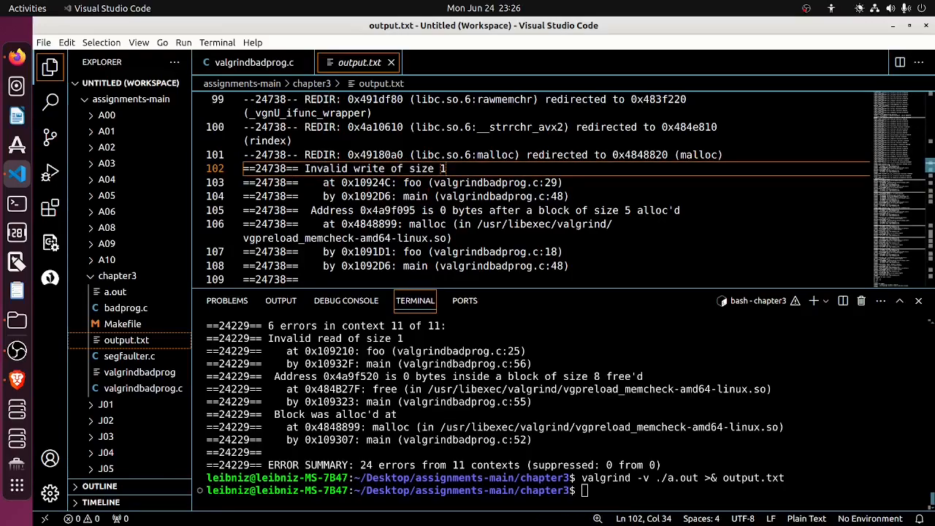
{"action": "left_click_drag", "start_coordinate": [321, 182], "coordinate": [553, 181]}
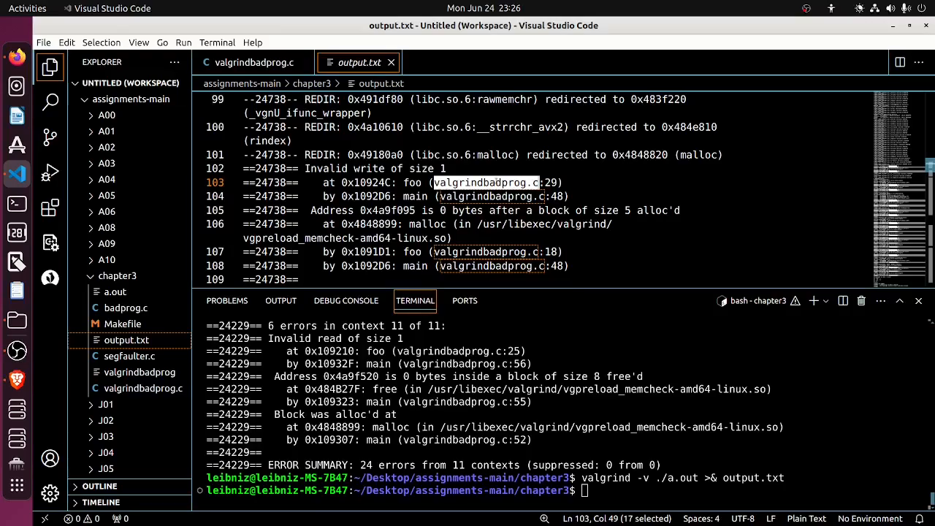
{"action": "double_click", "coordinate": [551, 181]}
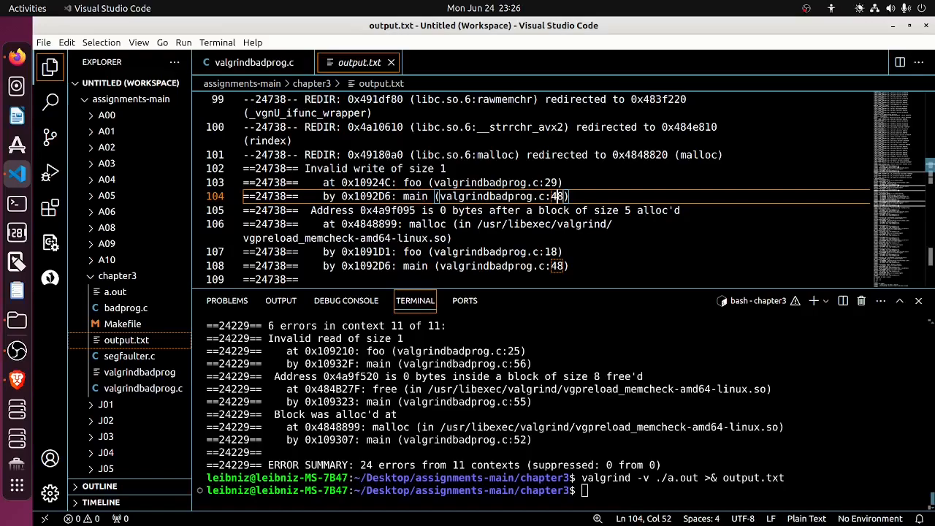
{"action": "double_click", "coordinate": [415, 196]}
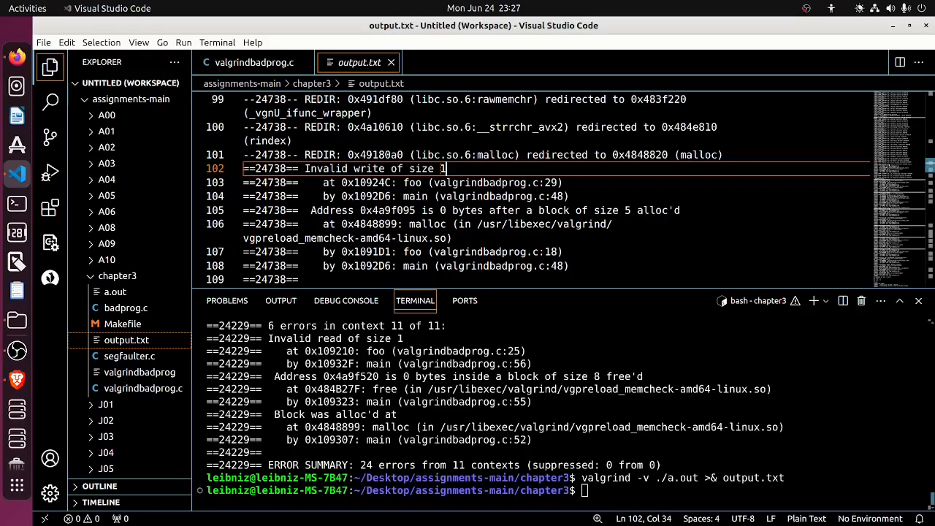
{"action": "left_click_drag", "start_coordinate": [446, 168], "coordinate": [577, 196]}
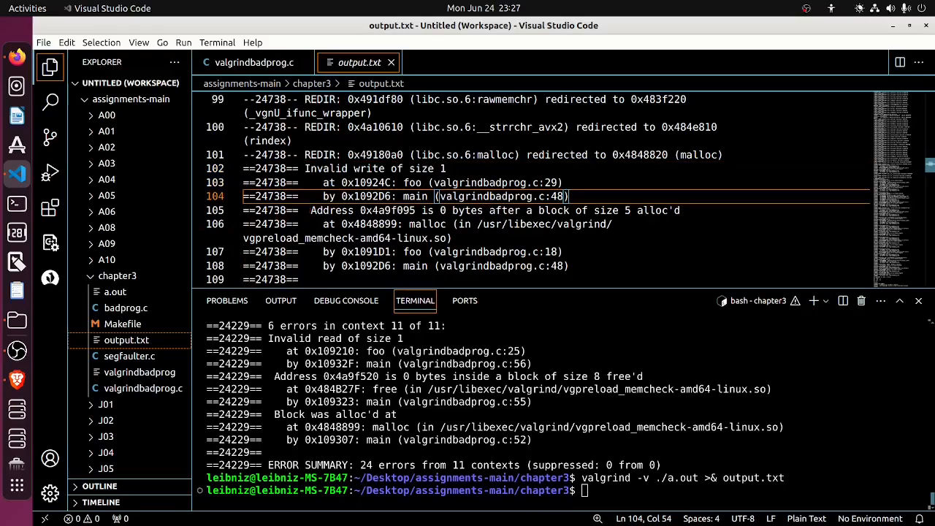
{"action": "double_click", "coordinate": [330, 211]}
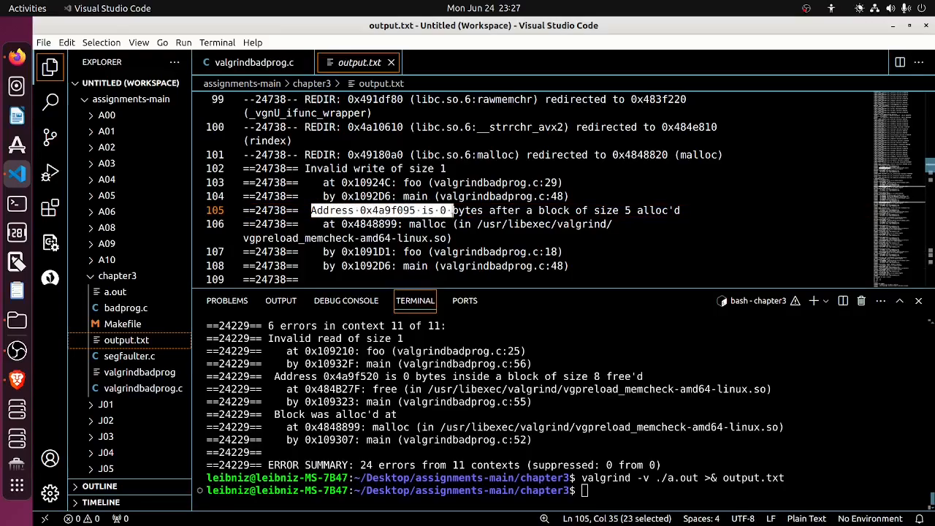
{"action": "left_click_drag", "start_coordinate": [452, 210], "coordinate": [555, 210]}
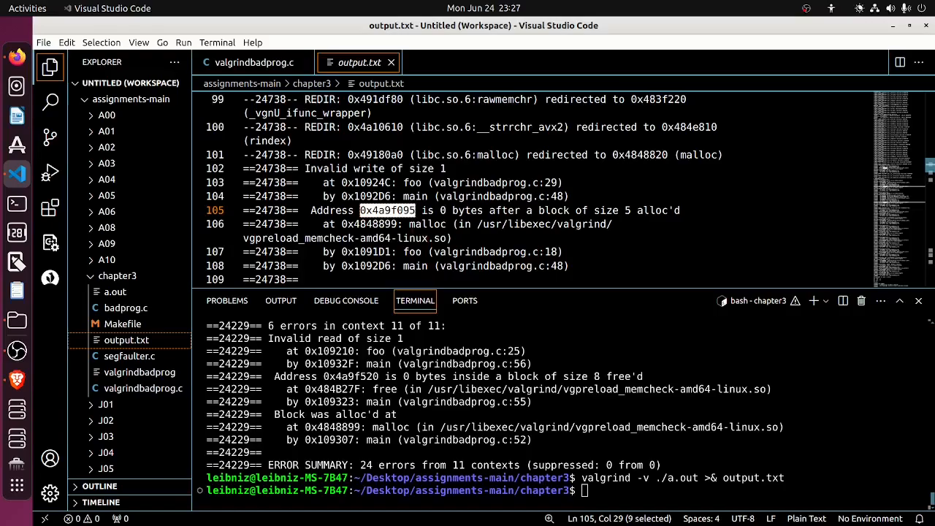
{"action": "left_click", "coordinate": [445, 211]}
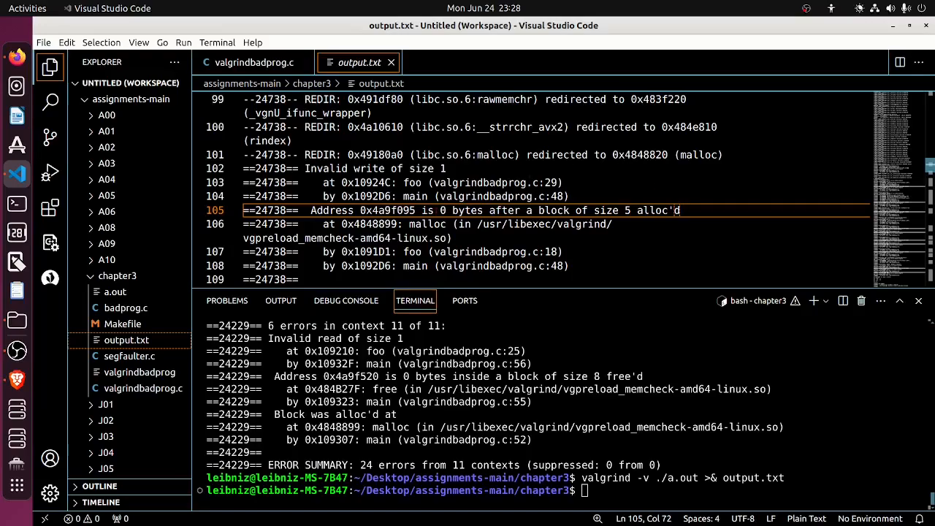
{"action": "left_click_drag", "start_coordinate": [321, 223], "coordinate": [360, 223]}
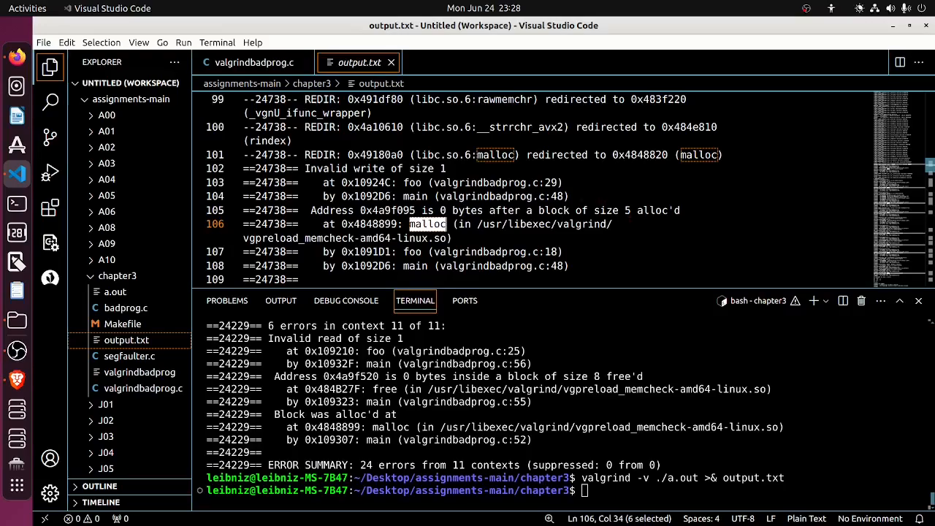
{"action": "double_click", "coordinate": [627, 211]}
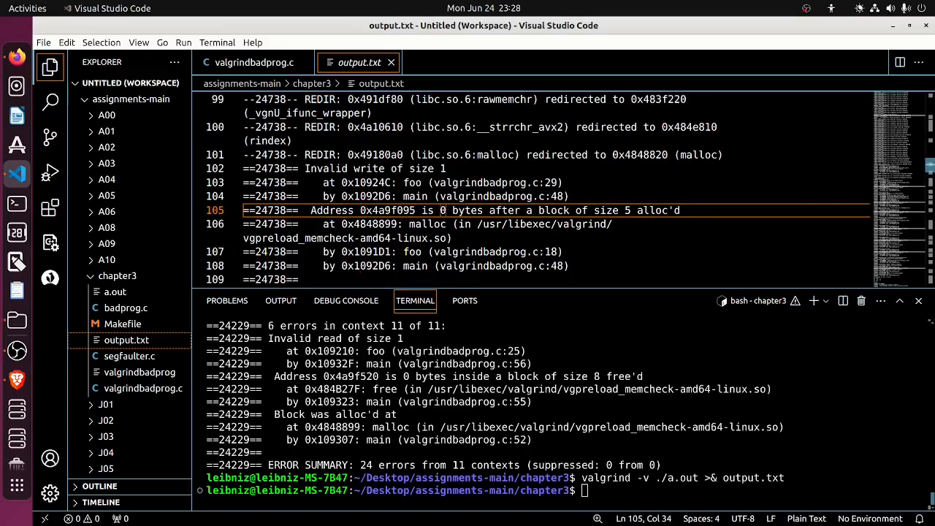
{"action": "double_click", "coordinate": [427, 223]}
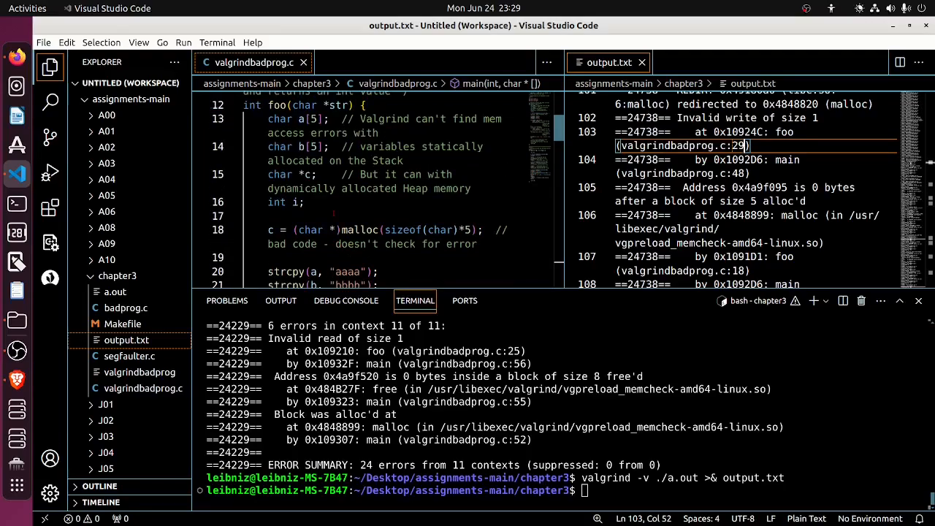
{"action": "double_click", "coordinate": [277, 106]}
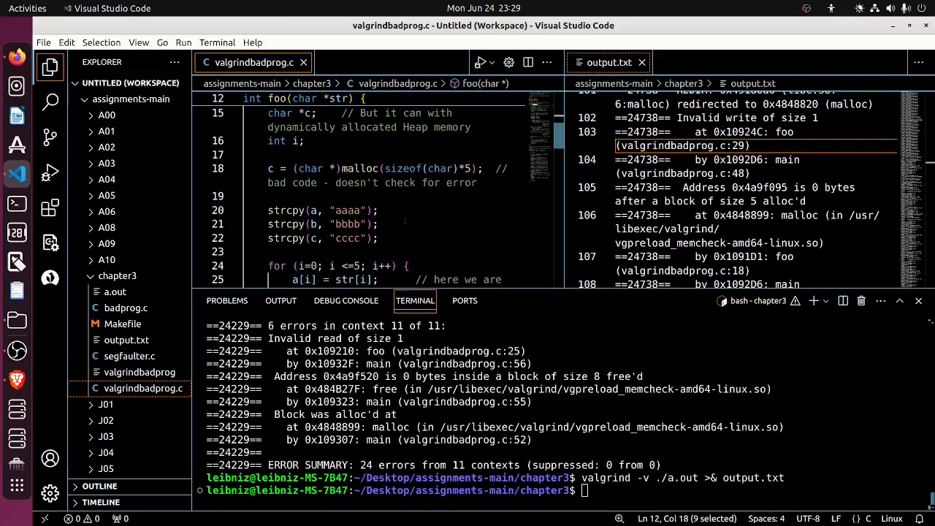
{"action": "scroll", "scroll_direction": "down", "scroll_amount": 3}
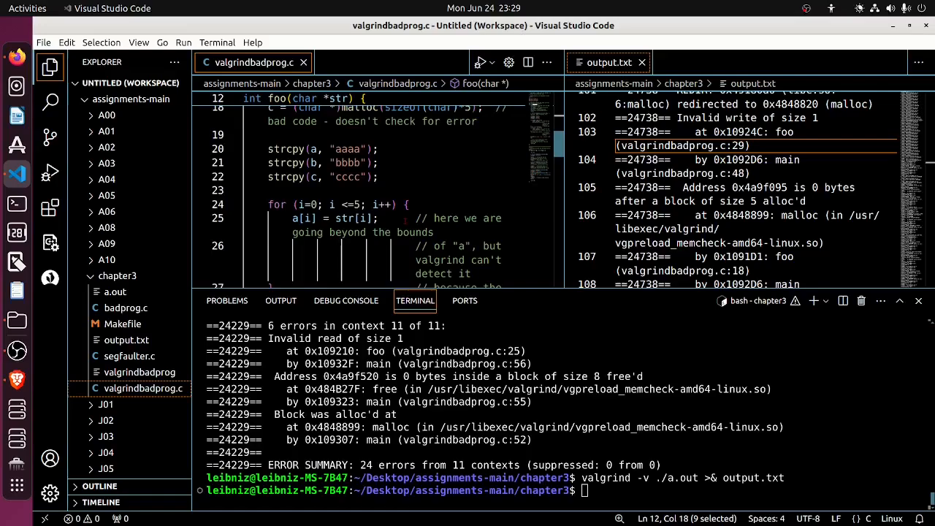
{"action": "scroll", "scroll_direction": "down", "scroll_amount": 3}
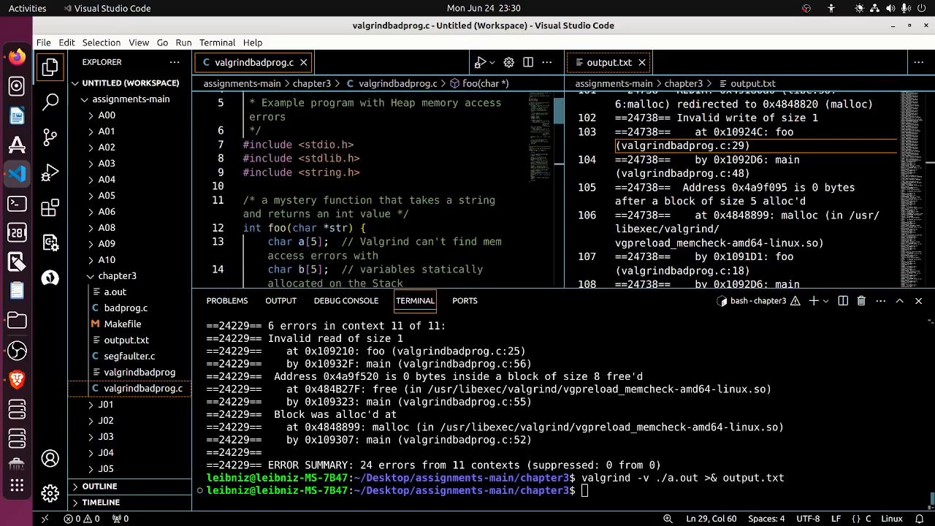
{"action": "double_click", "coordinate": [339, 228]}
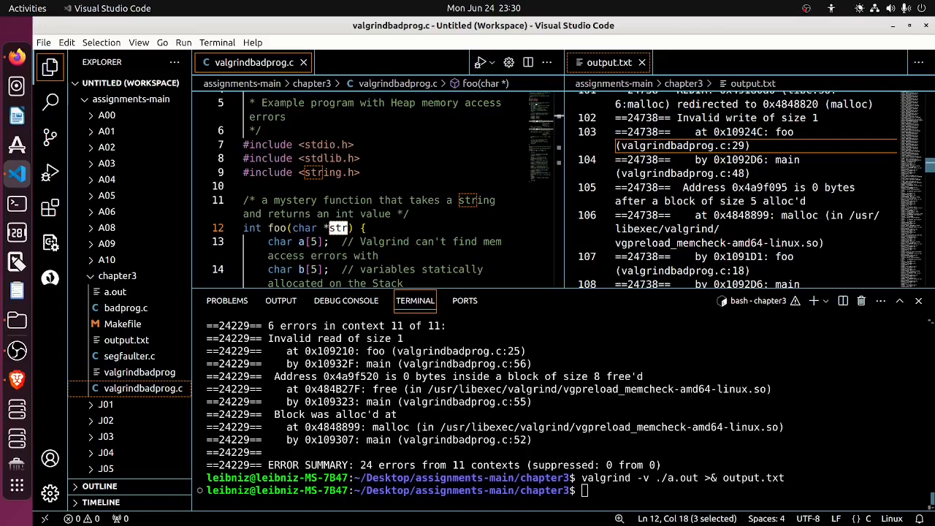
{"action": "double_click", "coordinate": [748, 173]}
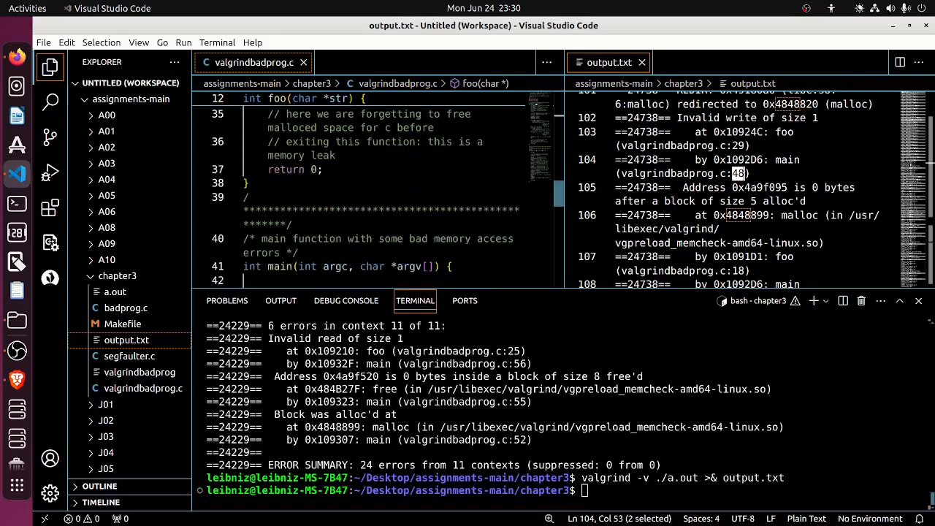
{"action": "scroll", "scroll_direction": "down", "scroll_amount": 3}
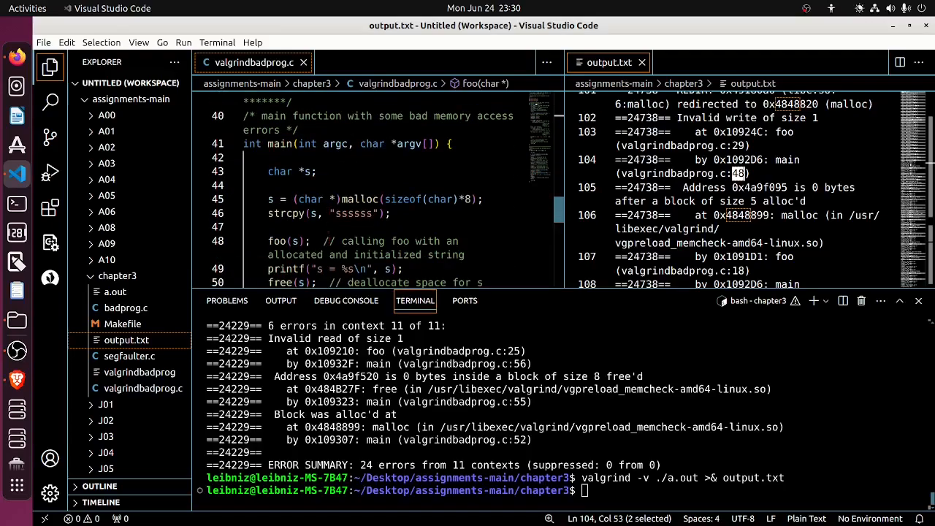
{"action": "scroll", "scroll_direction": "down", "scroll_amount": 3}
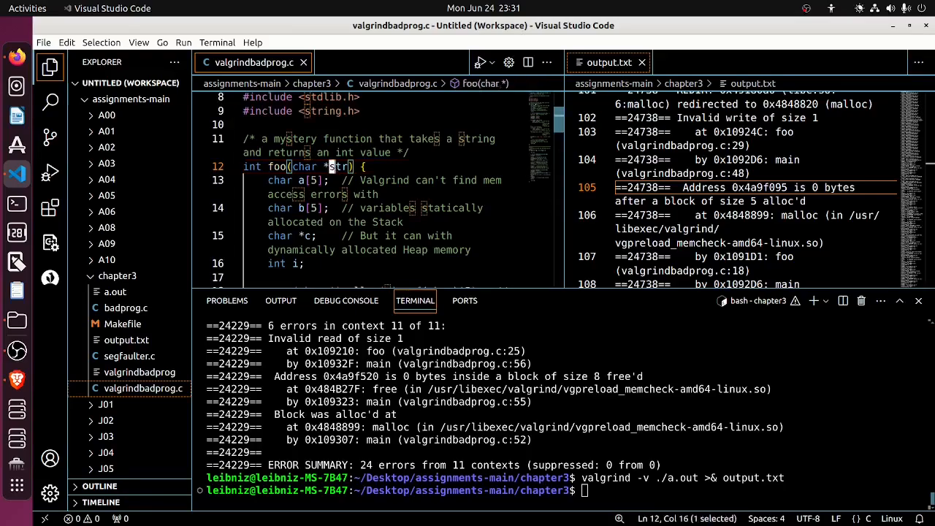
{"action": "scroll", "scroll_direction": "down", "scroll_amount": 3}
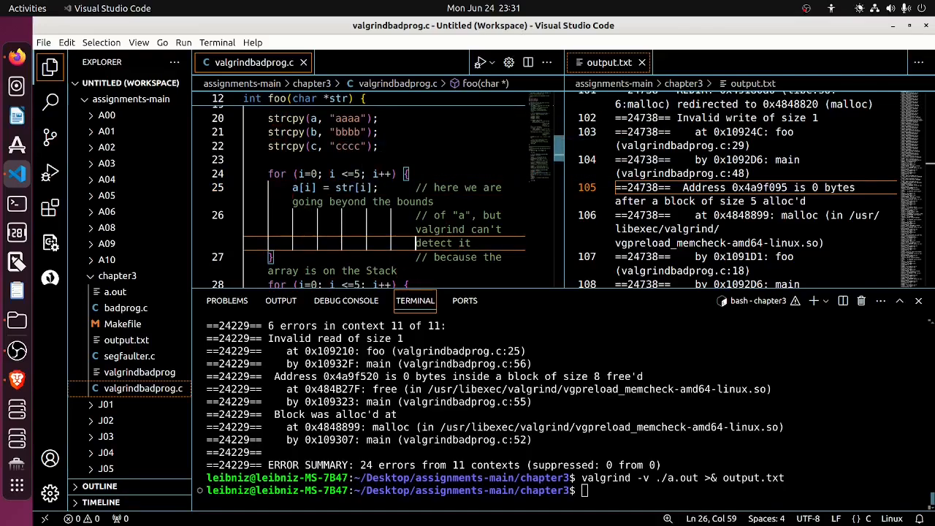
{"action": "double_click", "coordinate": [298, 187]}
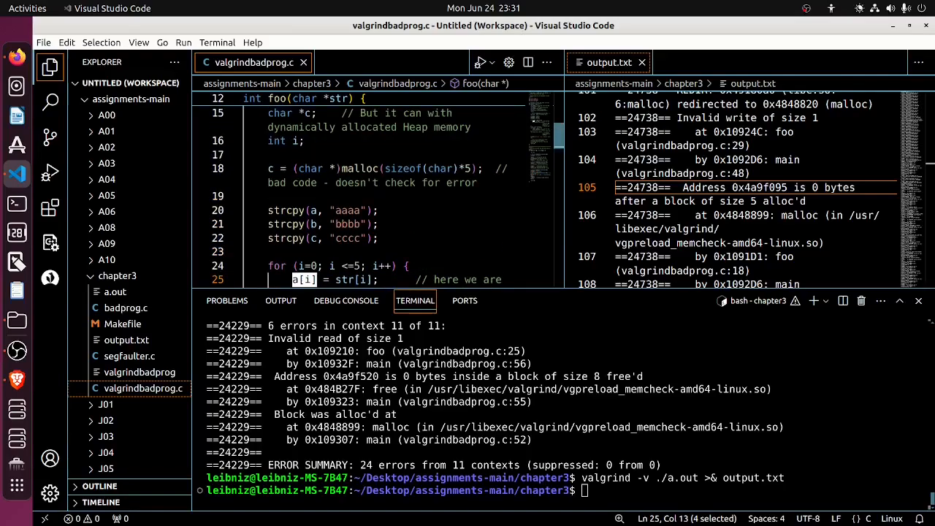
{"action": "scroll", "scroll_direction": "down", "scroll_amount": 3}
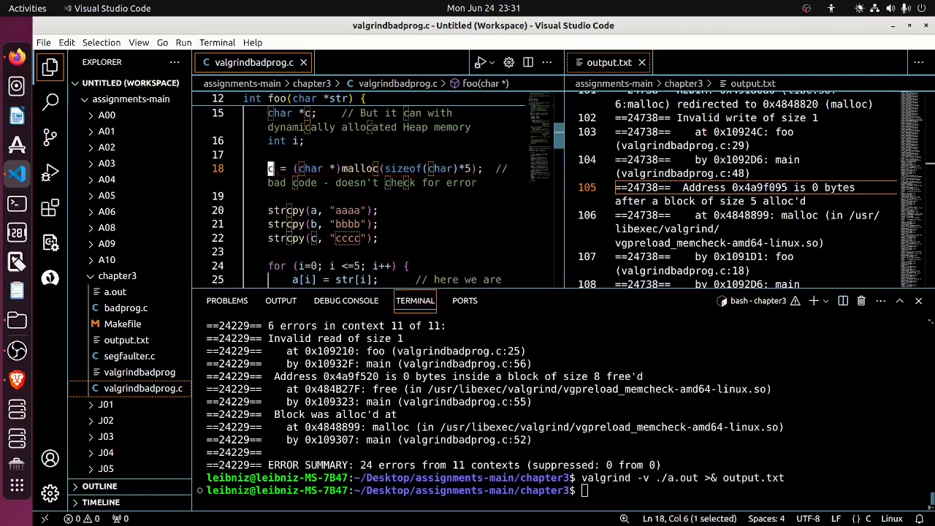
{"action": "scroll", "scroll_direction": "down", "scroll_amount": 3}
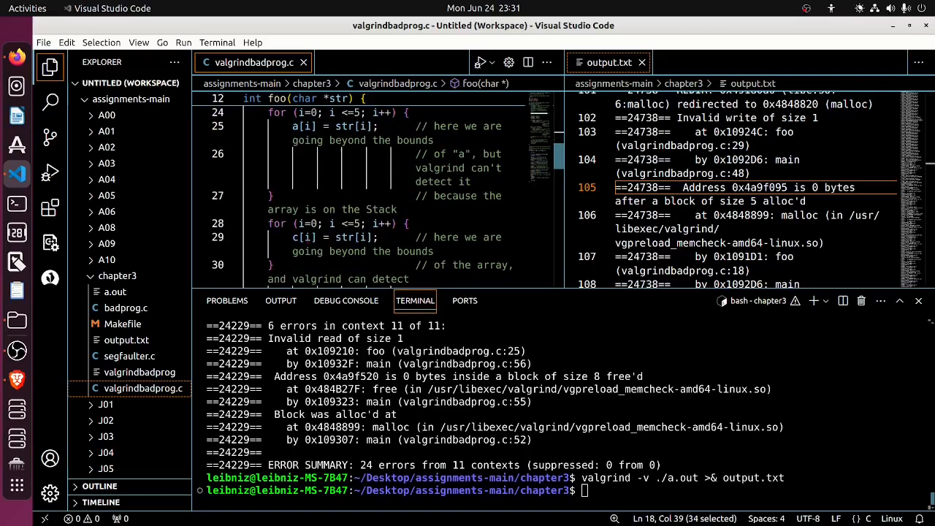
{"action": "double_click", "coordinate": [303, 237]}
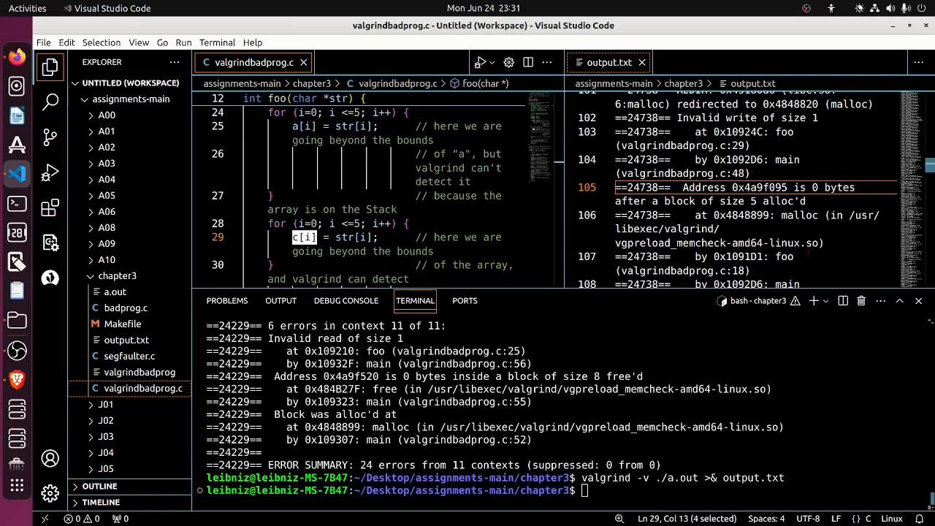
{"action": "scroll", "scroll_direction": "down", "scroll_amount": 3}
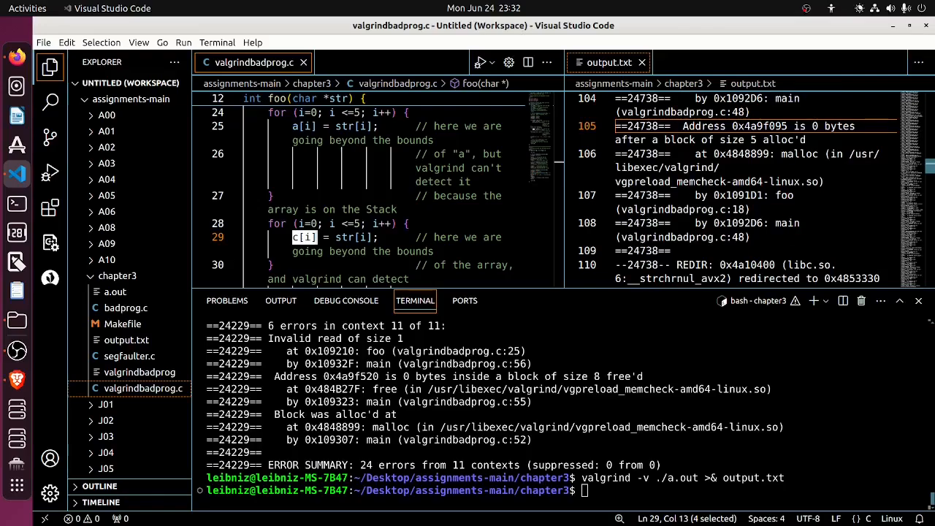
{"action": "double_click", "coordinate": [740, 209]}
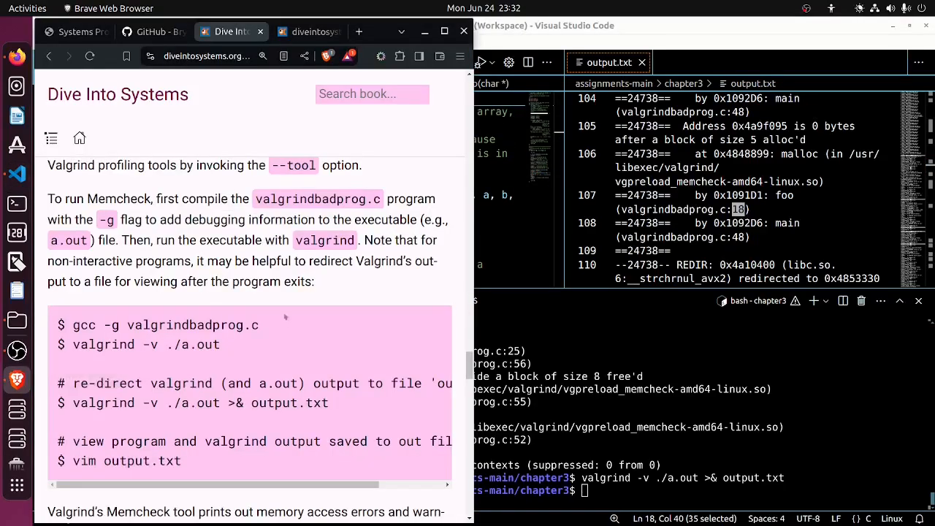
{"action": "mouse_move", "coordinate": [255, 347]}
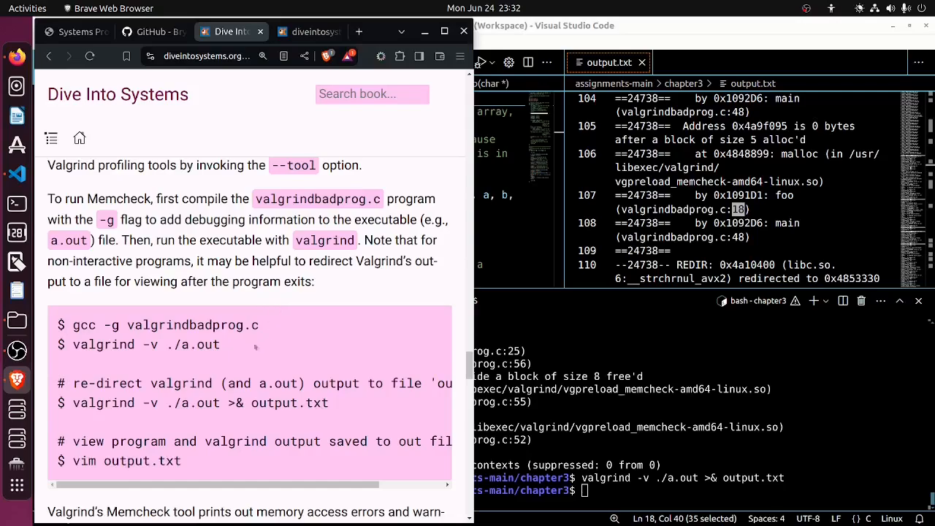
Step: Scroll the Dive Into Systems page past the leak-check explanation to its example Invalid write of size 1 error
{"action": "scroll", "scroll_direction": "down", "scroll_amount": 3}
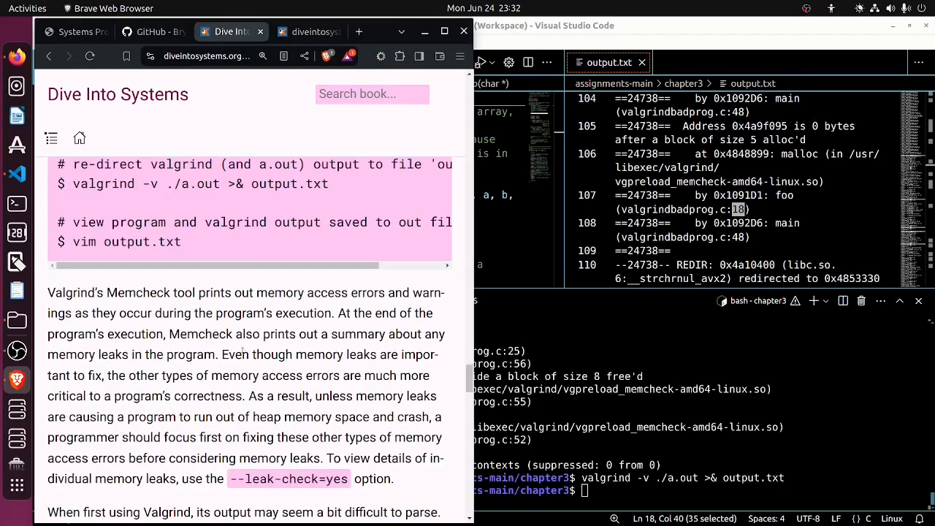
{"action": "scroll", "scroll_direction": "down", "scroll_amount": 3}
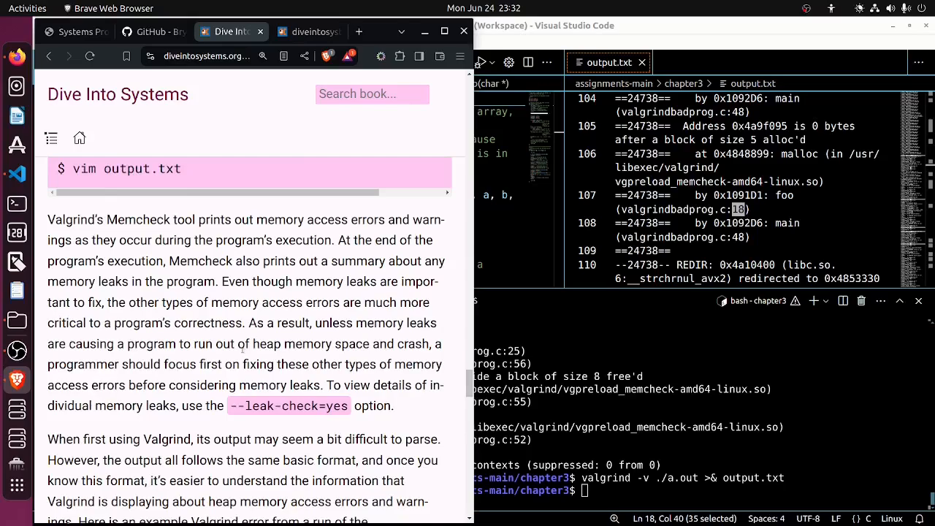
{"action": "scroll", "scroll_direction": "down", "scroll_amount": 3}
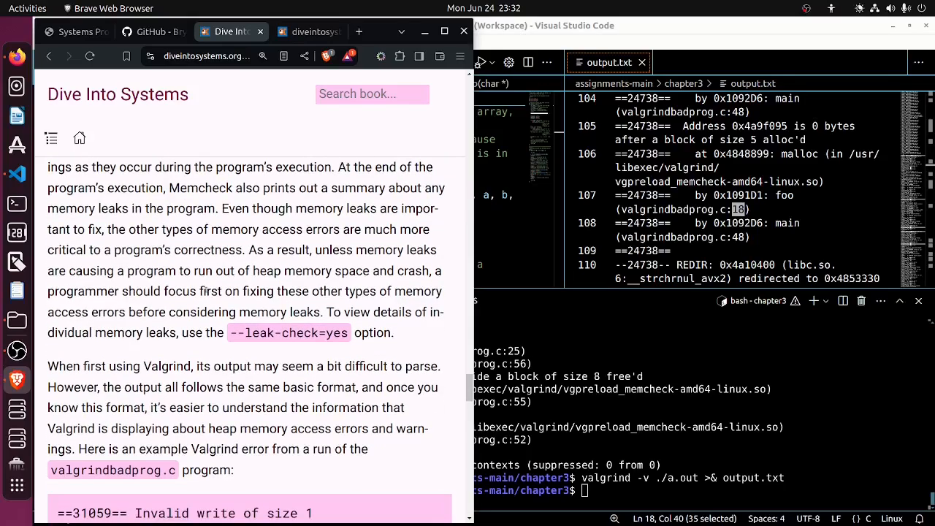
{"action": "scroll", "scroll_direction": "down", "scroll_amount": 3}
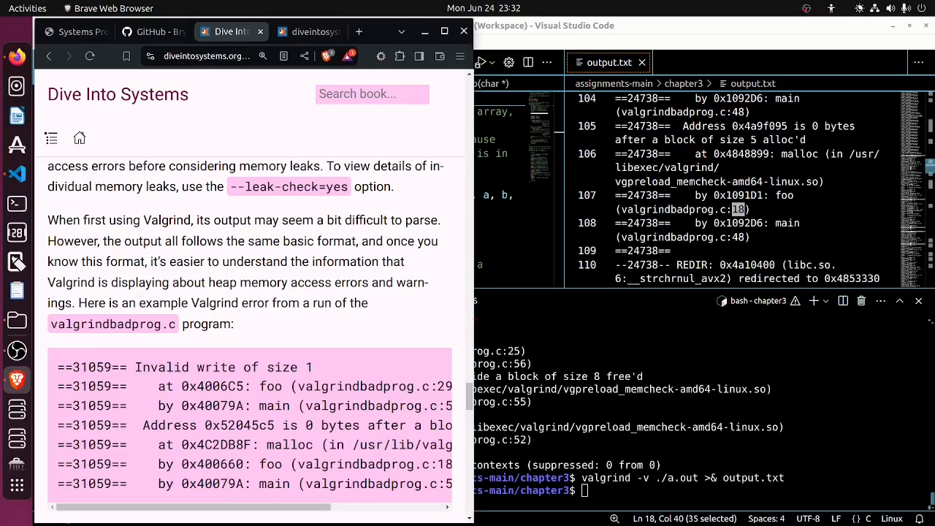
{"action": "mouse_move", "coordinate": [308, 340]}
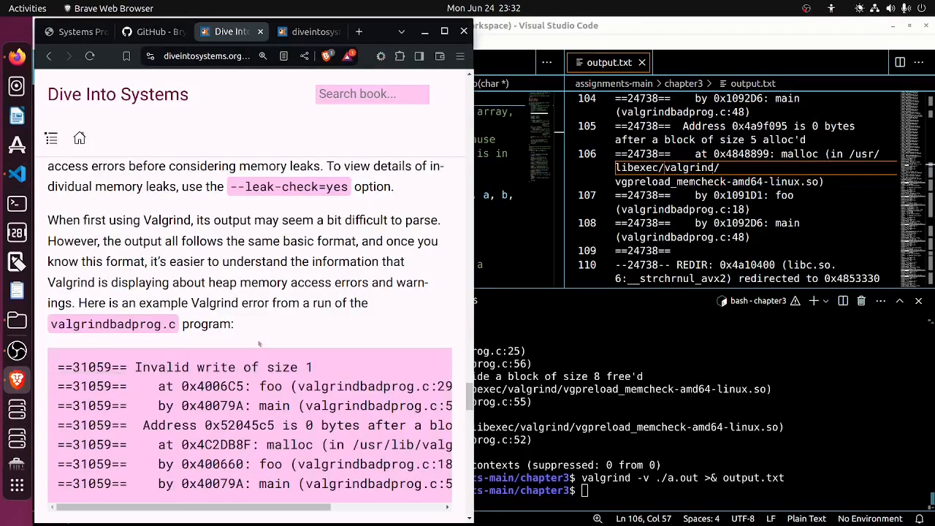
{"action": "scroll", "scroll_direction": "down", "scroll_amount": 3}
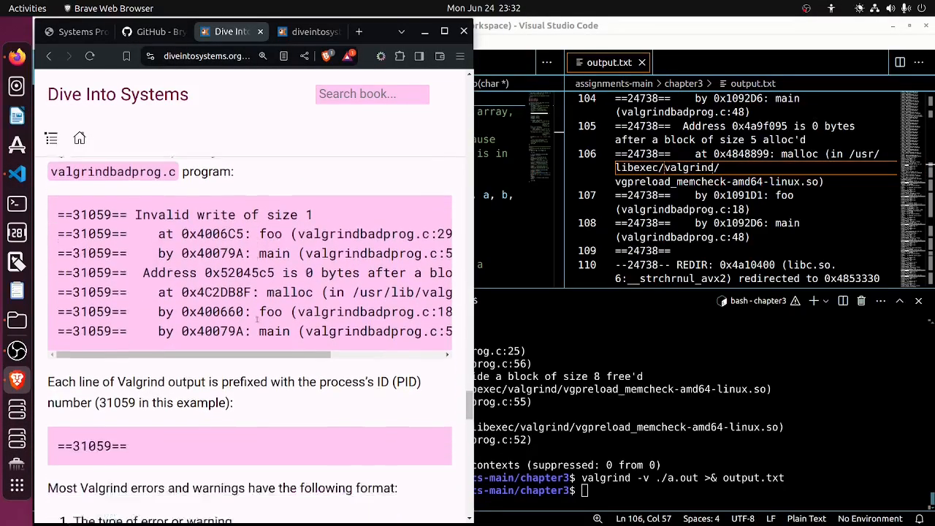
{"action": "scroll", "scroll_direction": "down", "scroll_amount": 3}
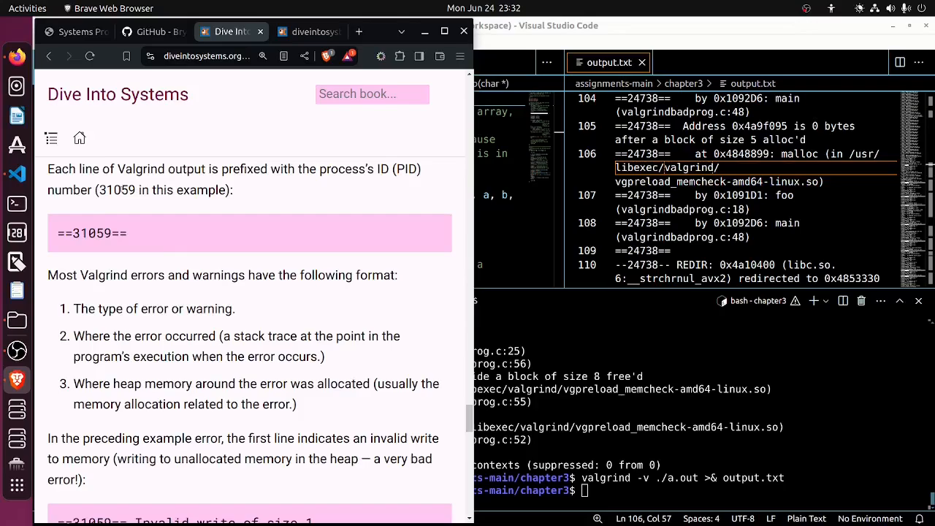
{"action": "double_click", "coordinate": [117, 190]}
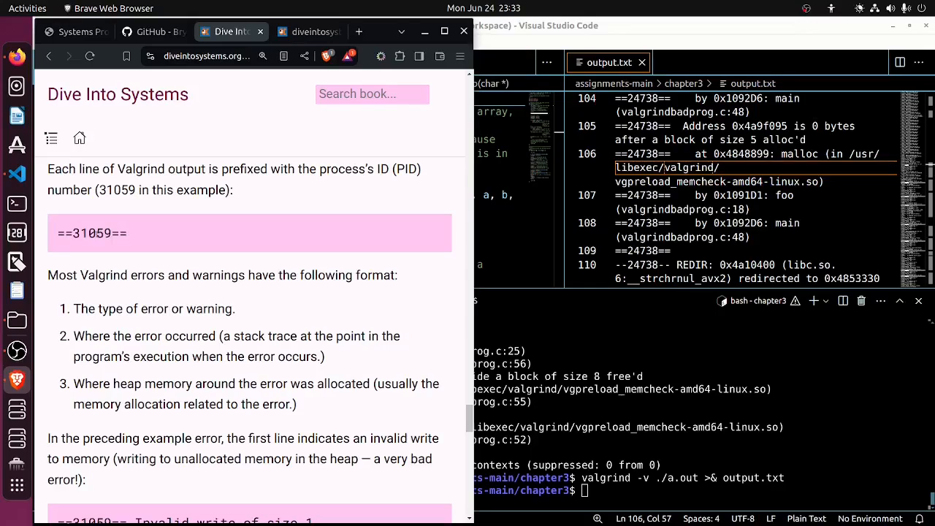
{"action": "double_click", "coordinate": [91, 234]}
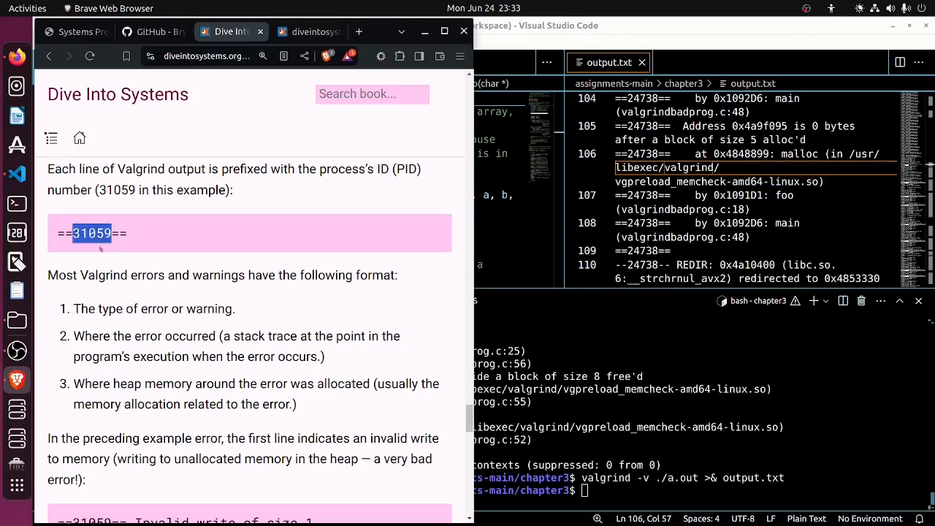
{"action": "mouse_move", "coordinate": [142, 275]}
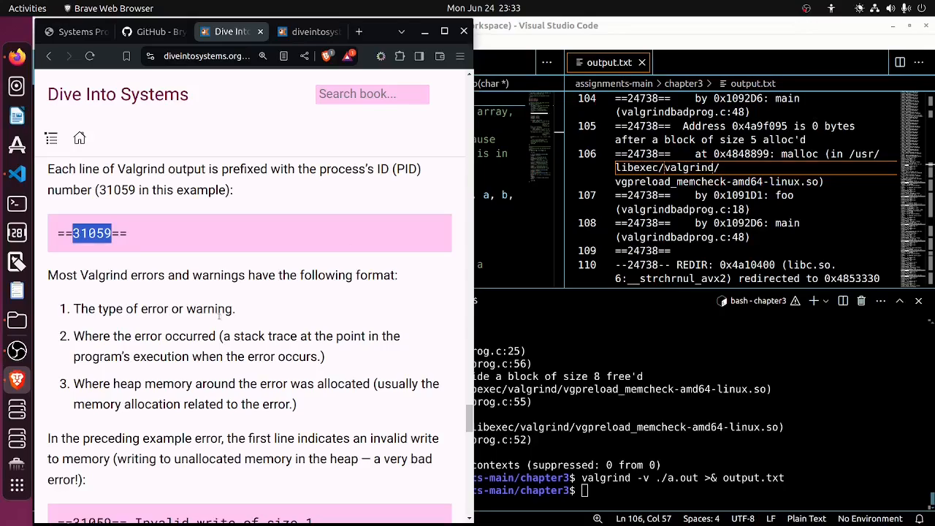
{"action": "left_click_drag", "start_coordinate": [47, 275], "coordinate": [335, 415]}
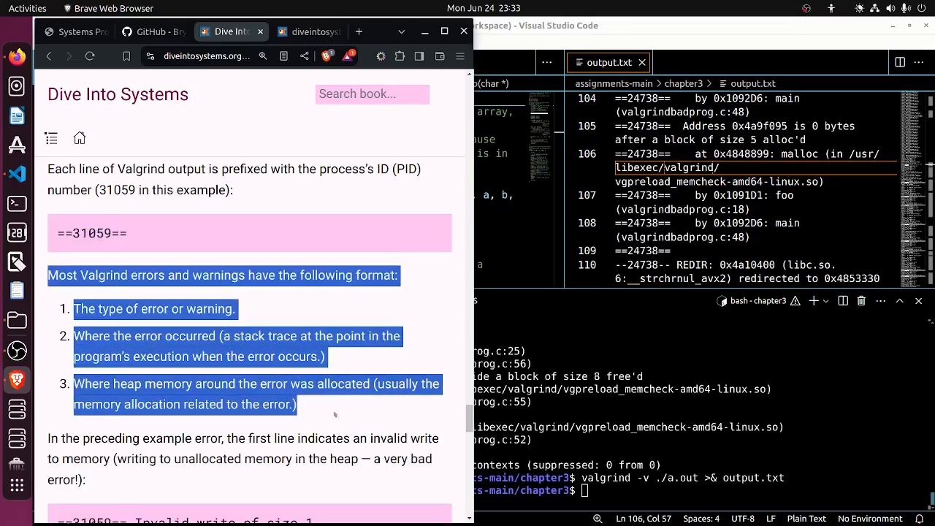
{"action": "left_click", "coordinate": [333, 416]}
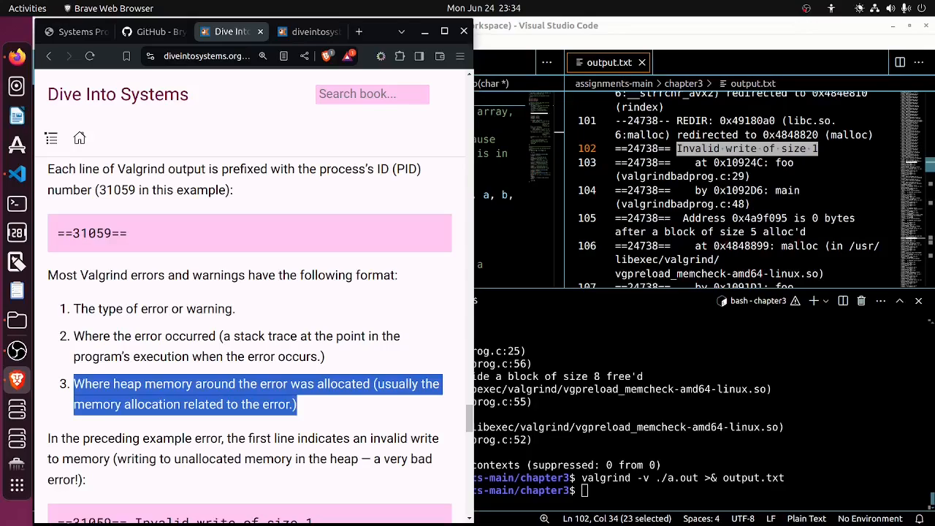
{"action": "scroll", "scroll_direction": "down", "scroll_amount": 3}
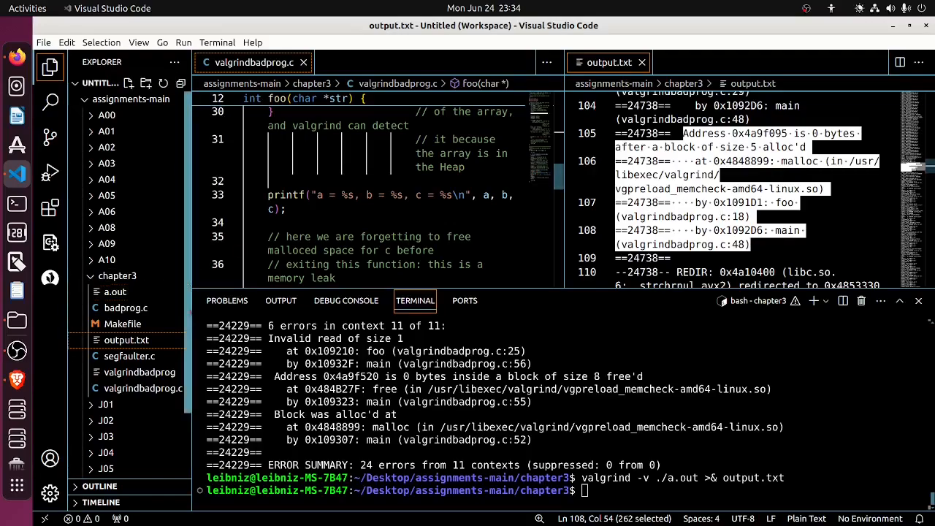
Step: Highlight malloc on line 106 of output.txt, the allocation frame of the 5-byte block
{"action": "double_click", "coordinate": [799, 161]}
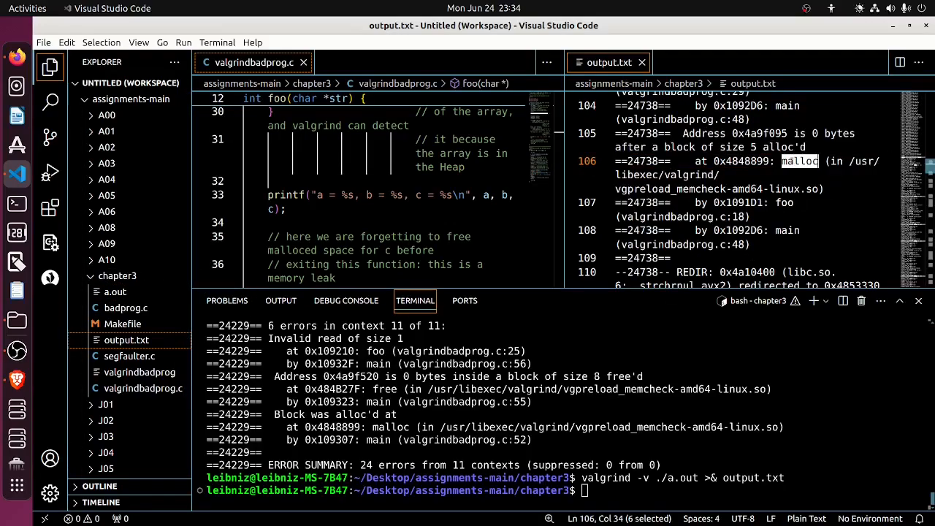